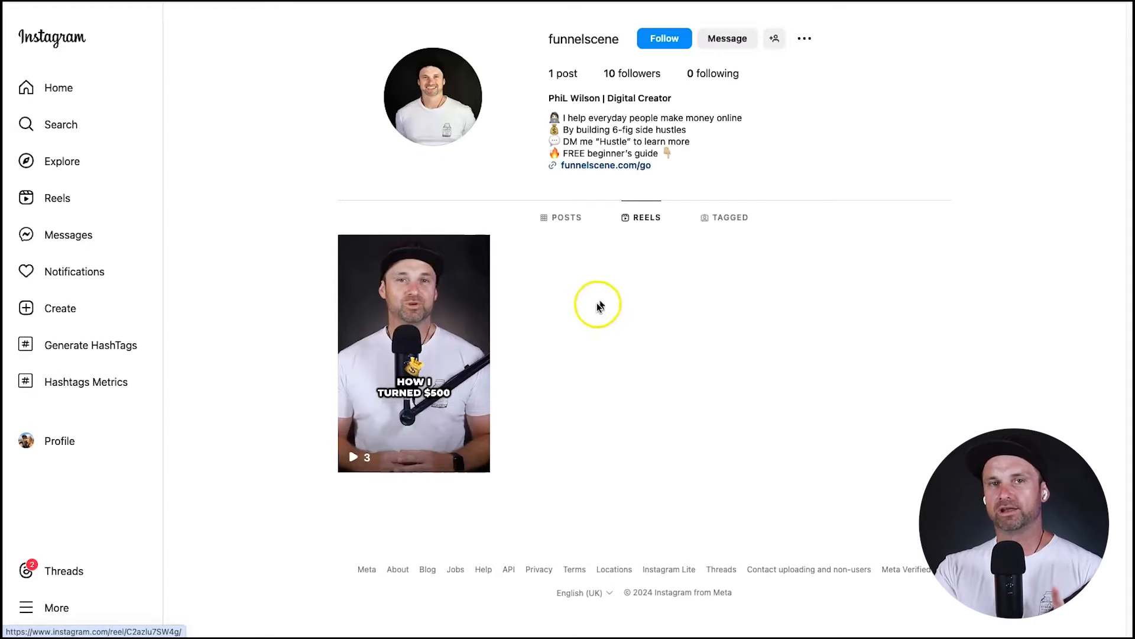
Step: Open the Roadmap Accelerator landing page from the funnelscene.com/go bio link
left_click(414, 353)
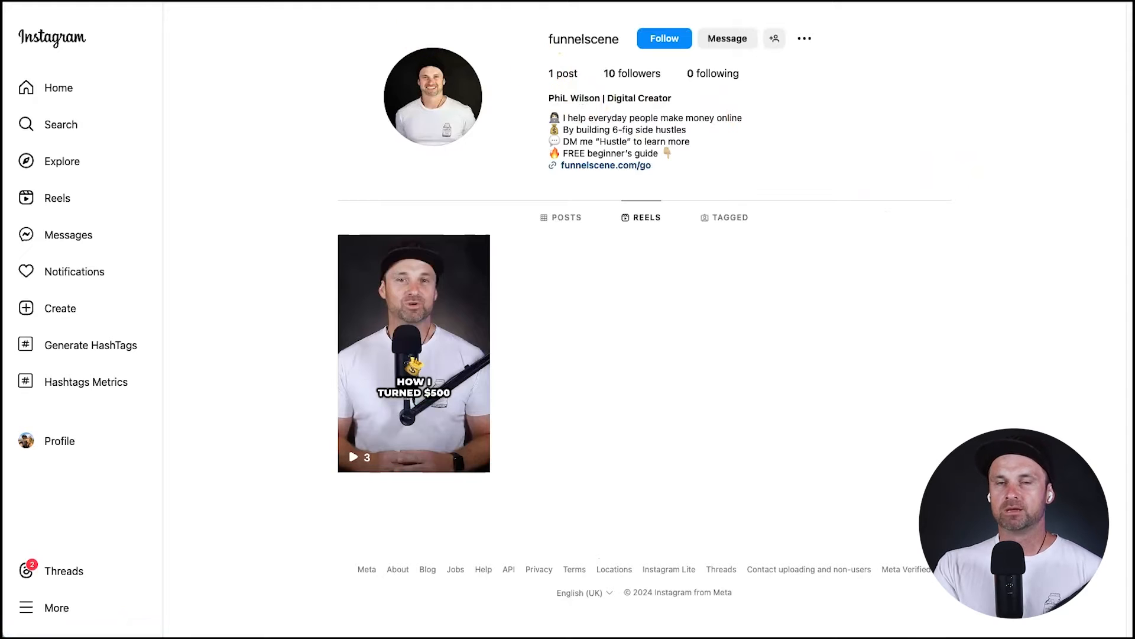
left_click(607, 166)
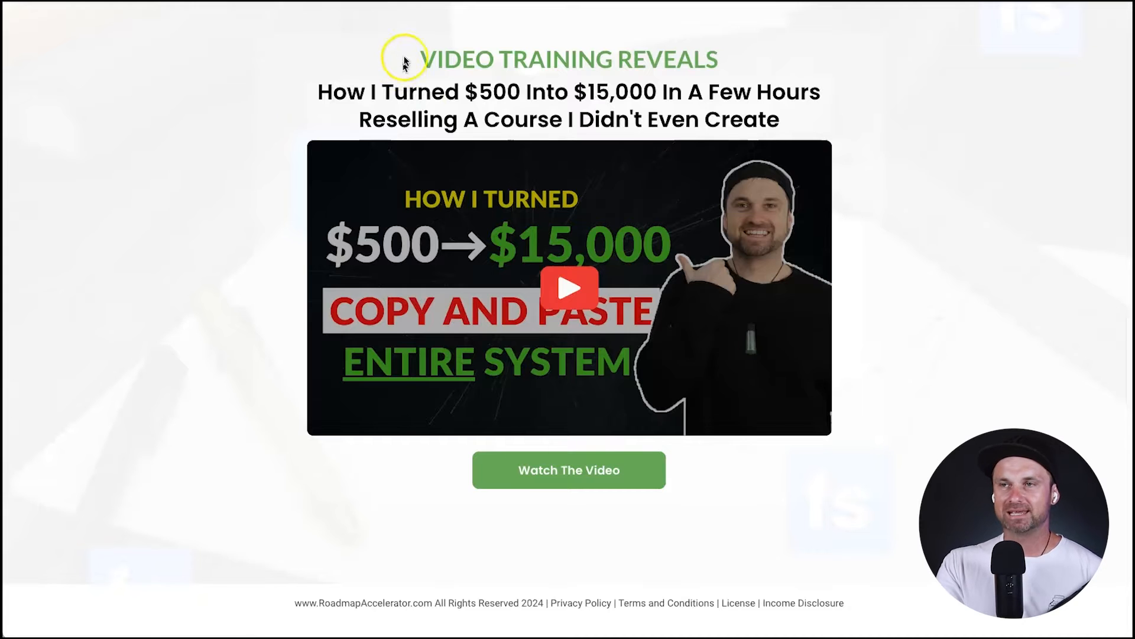
mouse_move(435, 621)
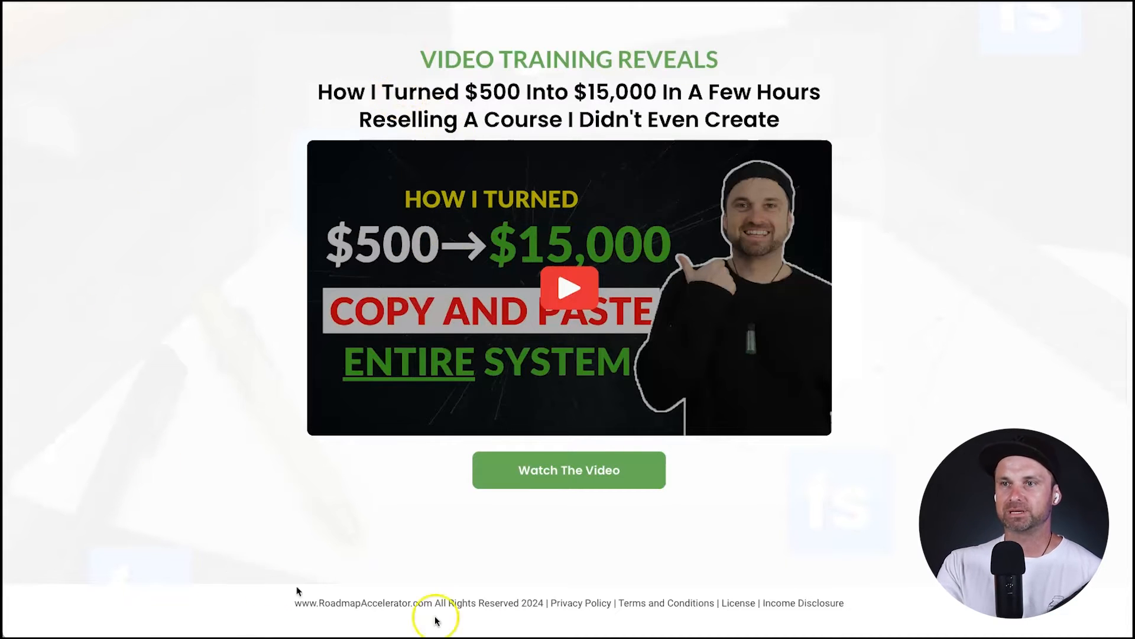
mouse_move(391, 398)
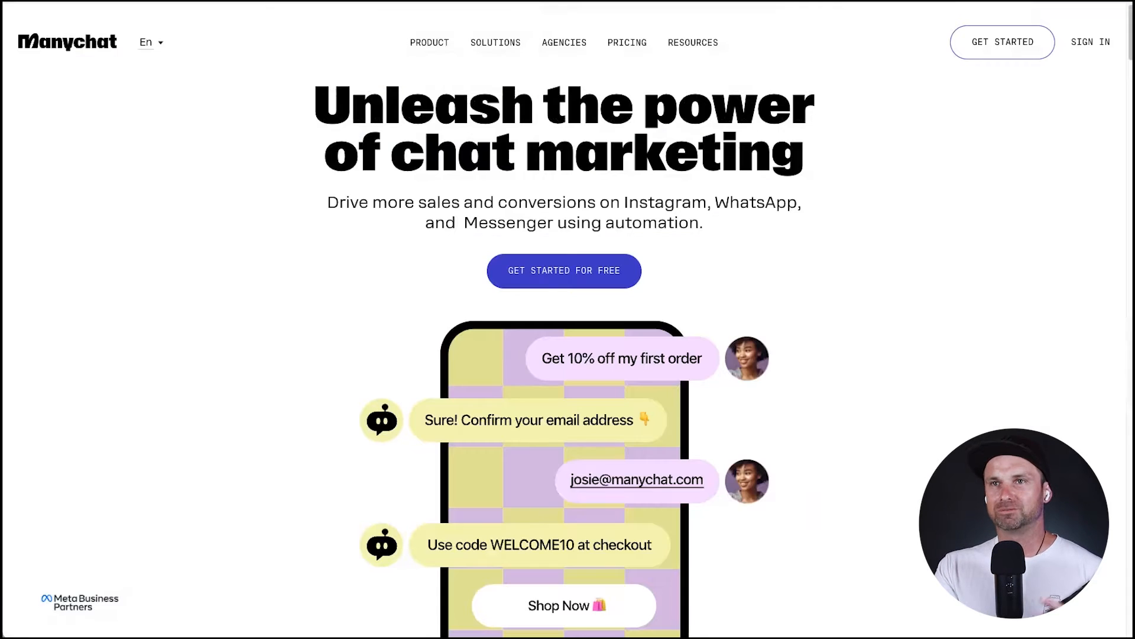
mouse_move(364, 156)
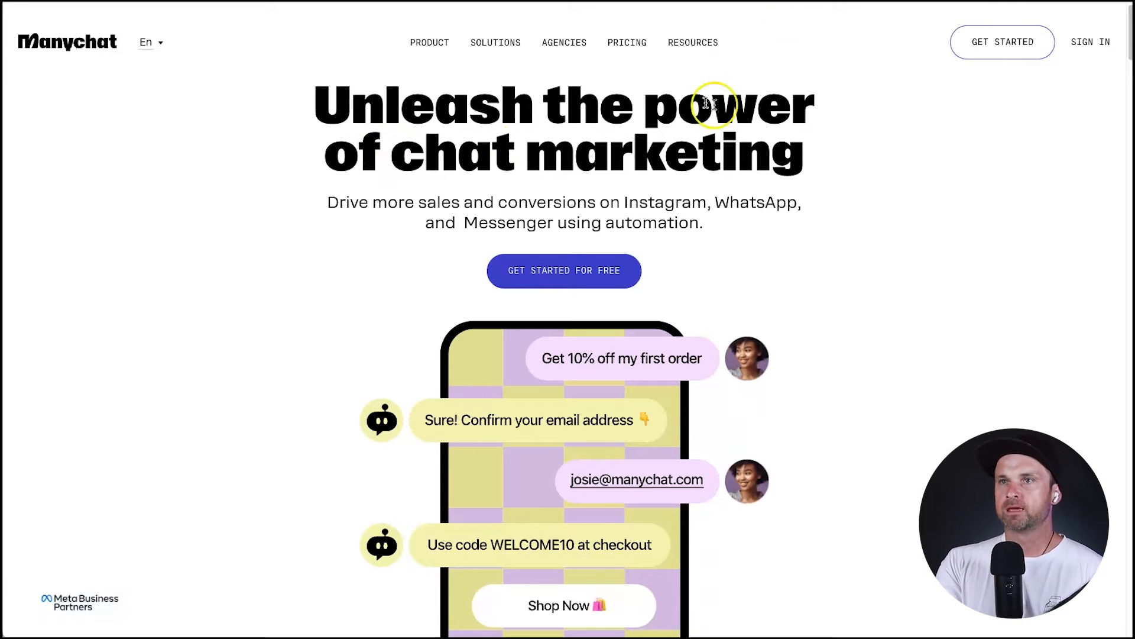
mouse_move(1019, 46)
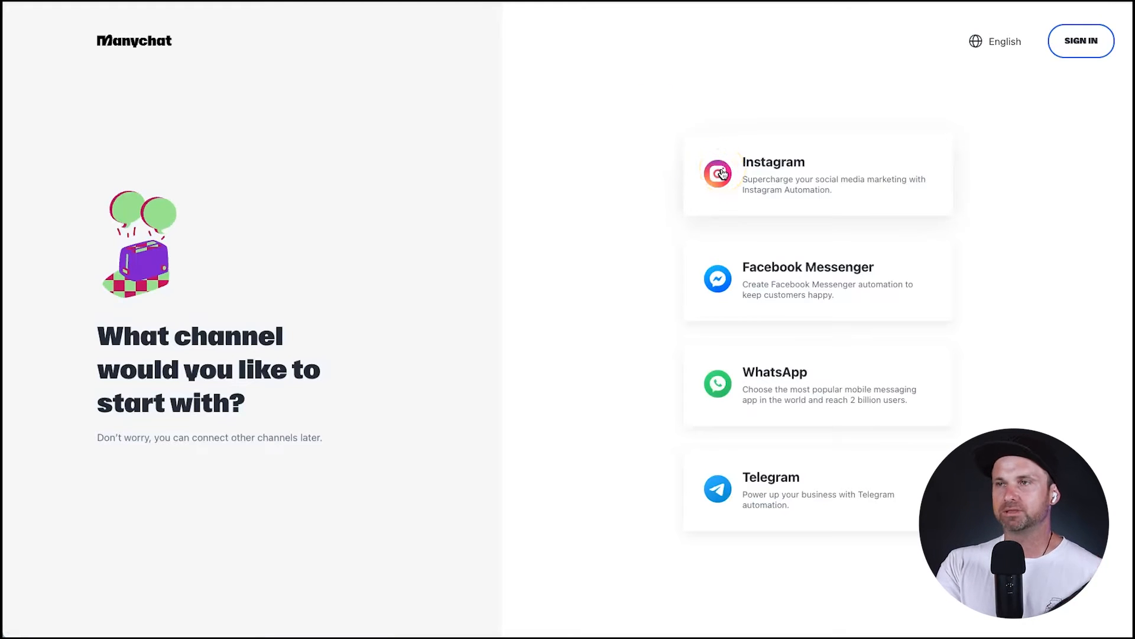
Step: Choose Instagram as the channel and connect funnelscene via Facebook permissions
left_click(718, 172)
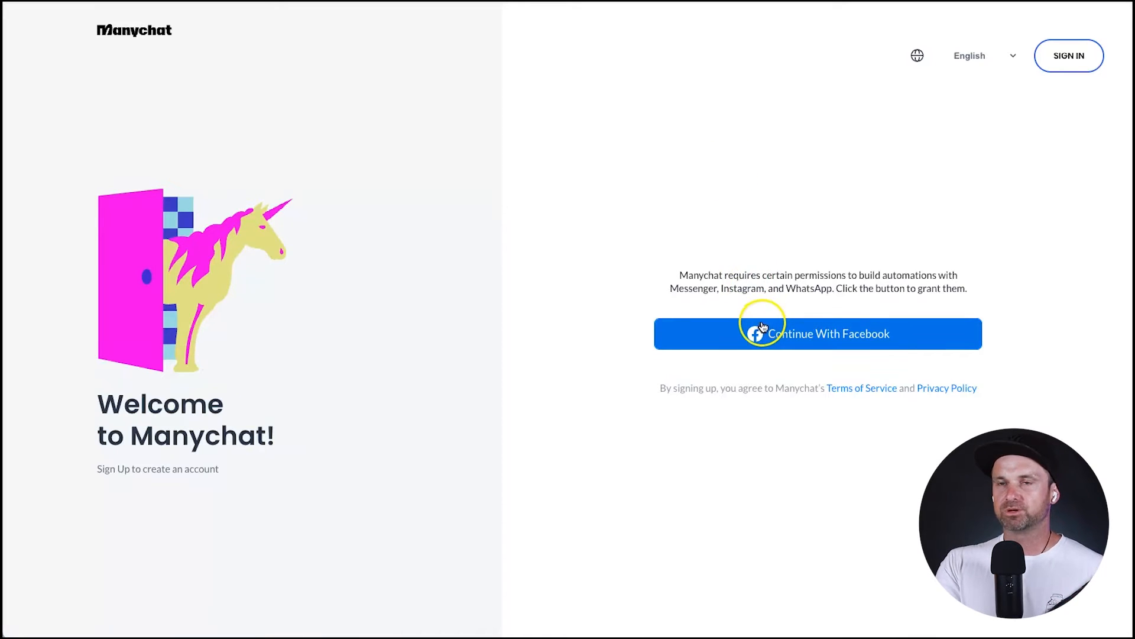
left_click(764, 334)
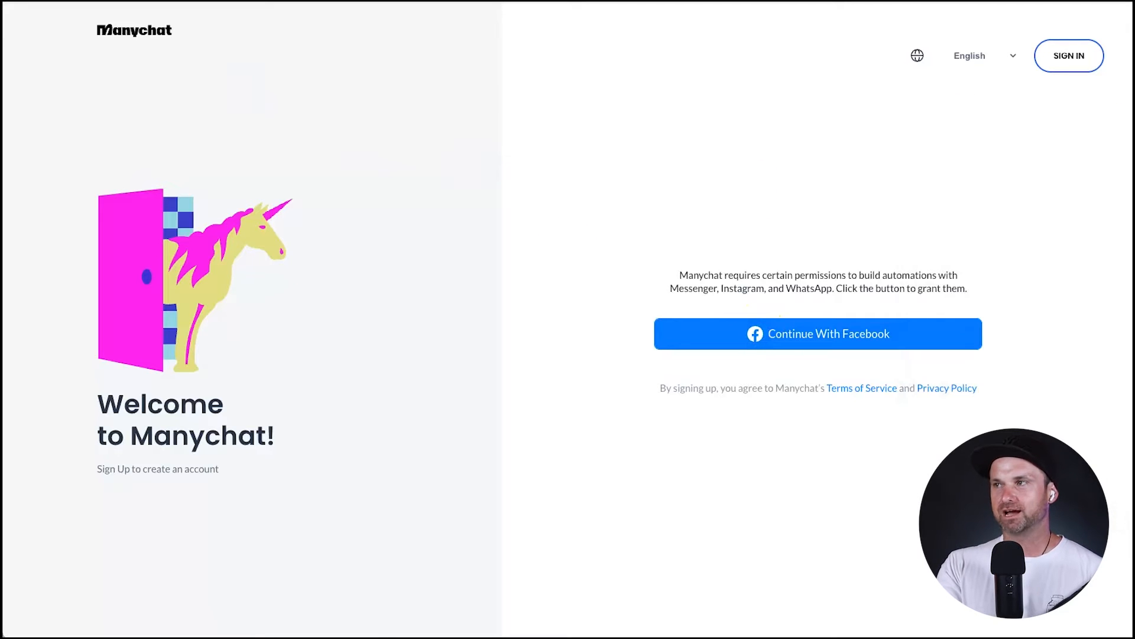
left_click(819, 334)
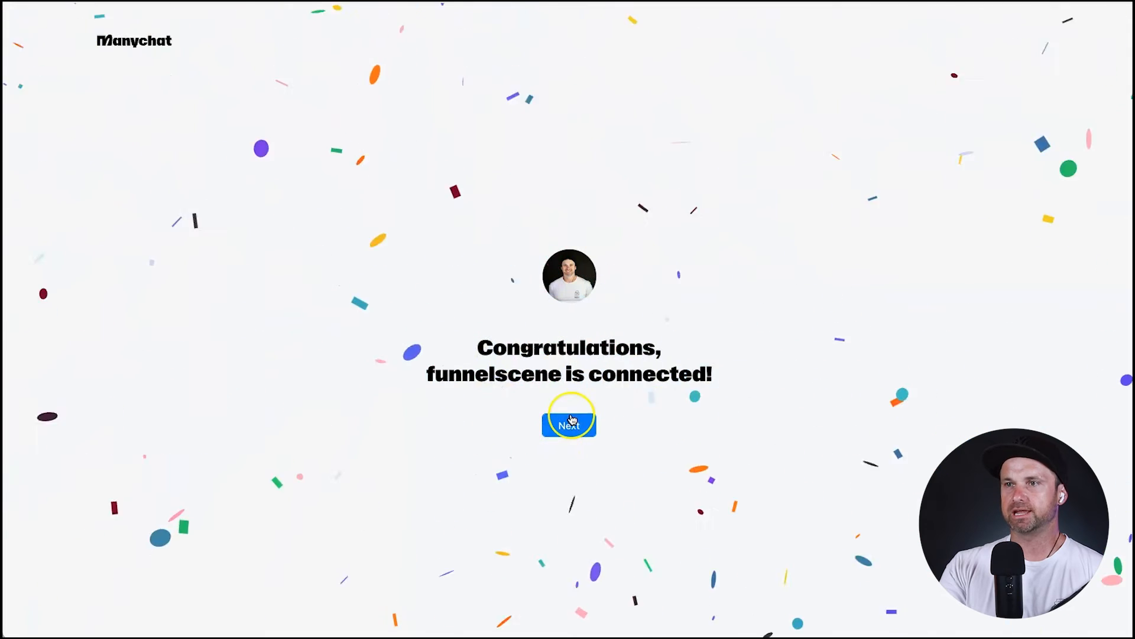
Step: Stay on the free plan, answer the primary purpose question and select None for other tools
left_click(569, 423)
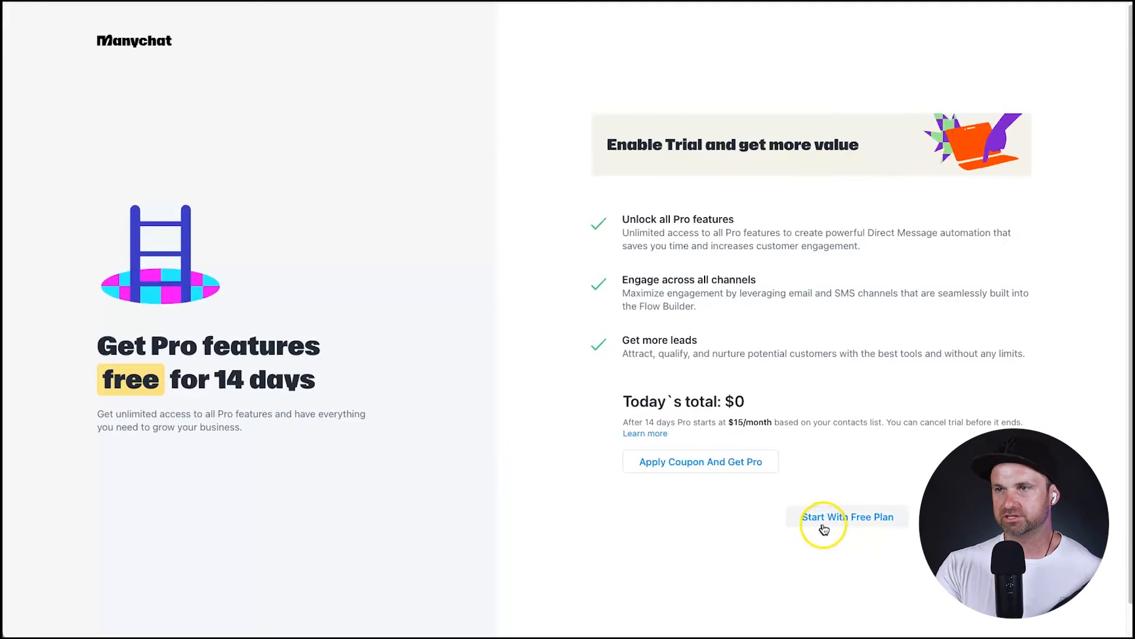
left_click(848, 515)
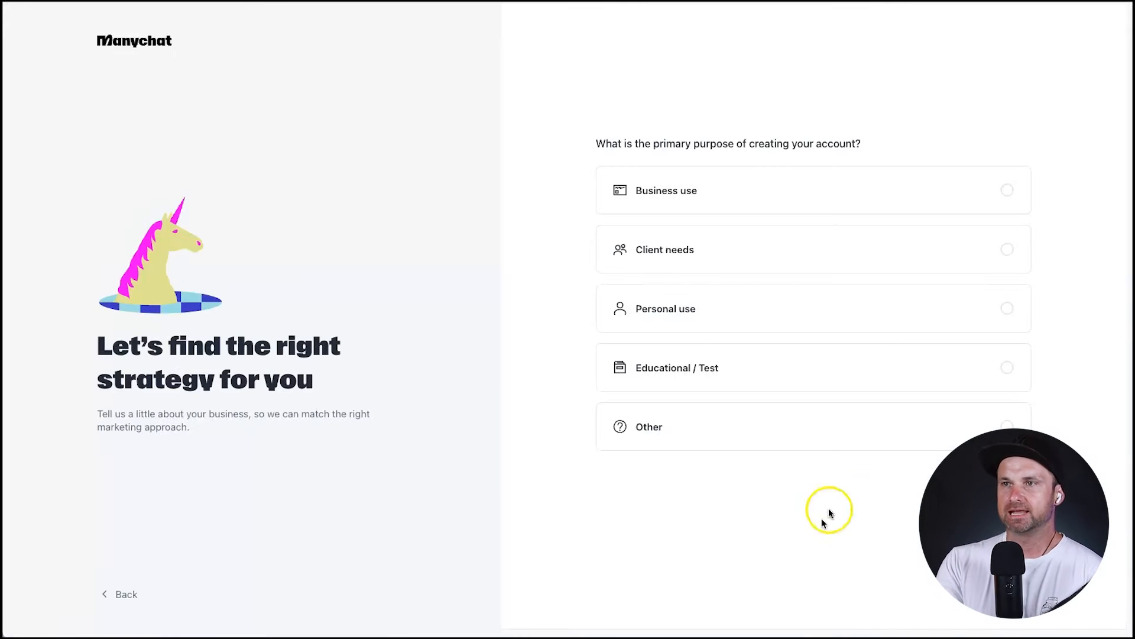
left_click(789, 191)
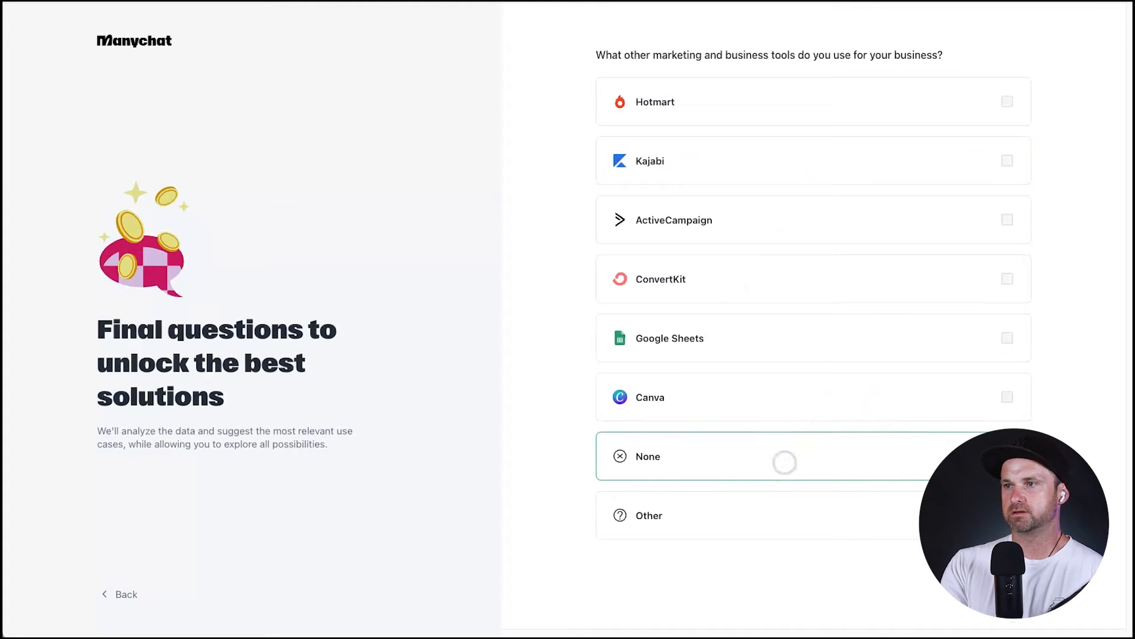
left_click(781, 461)
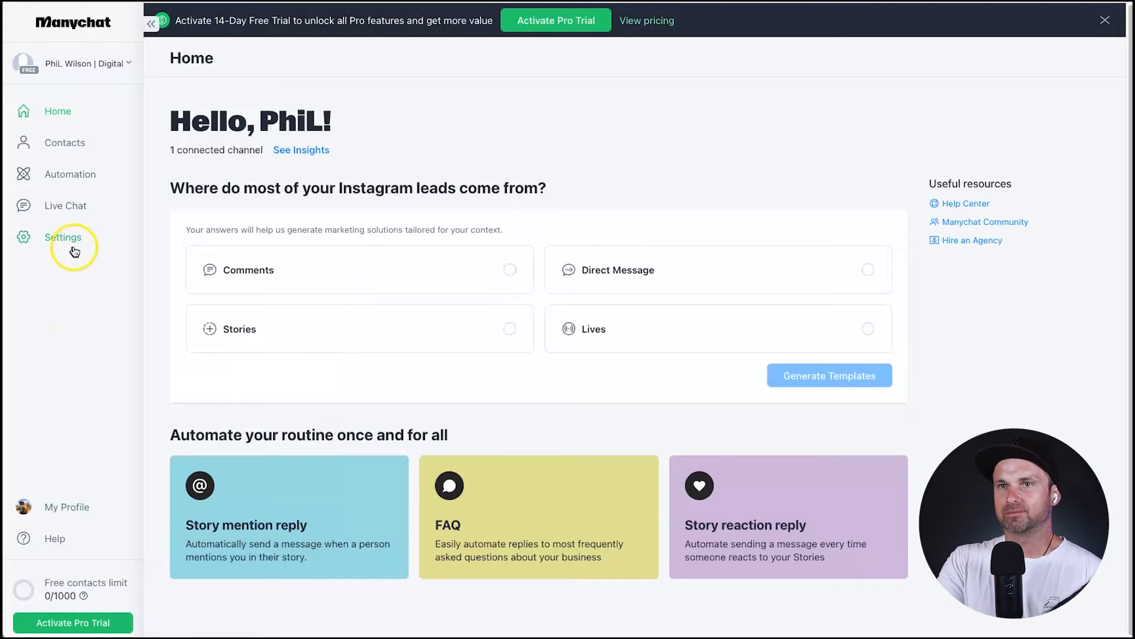
mouse_move(76, 176)
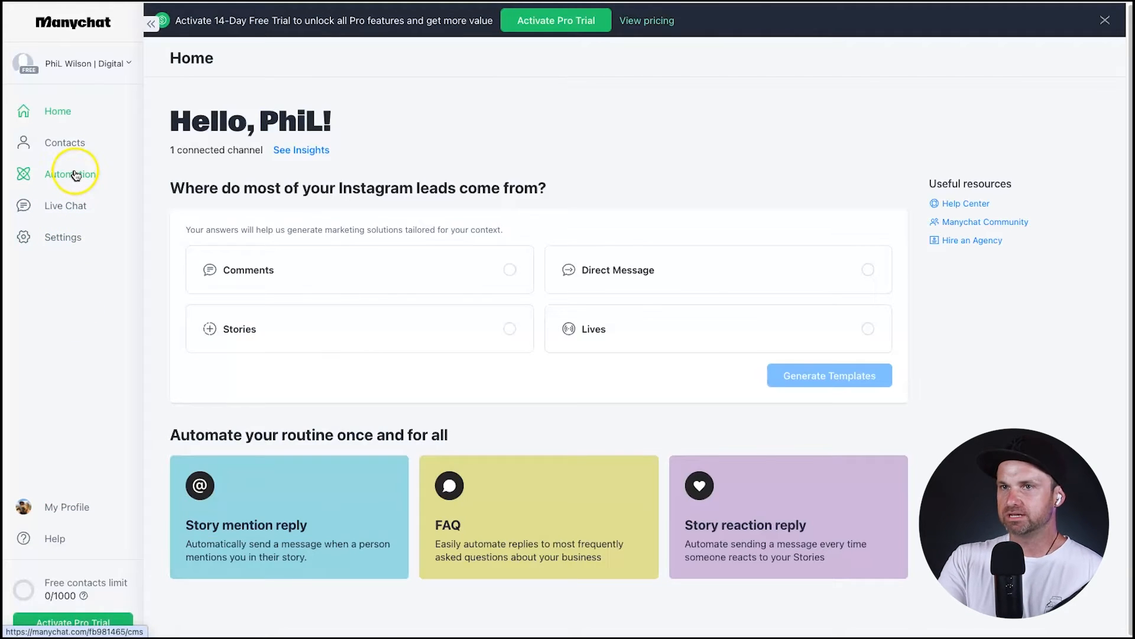
Step: Start a new automation from the Automation area, showing the Ready-to-Go Templates
left_click(70, 174)
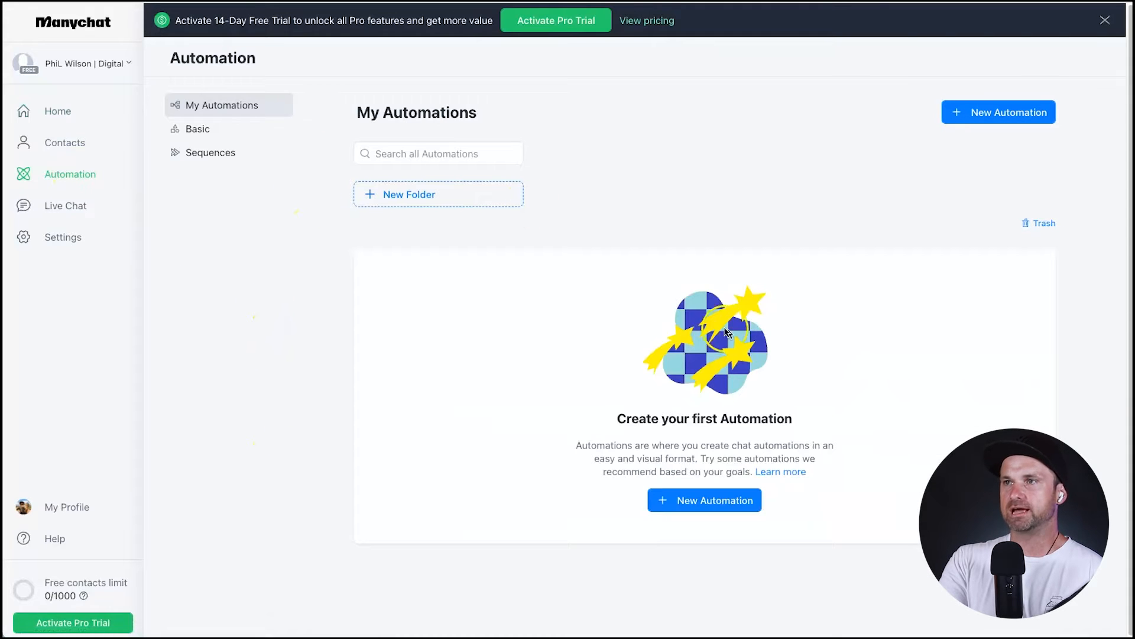
left_click(705, 500)
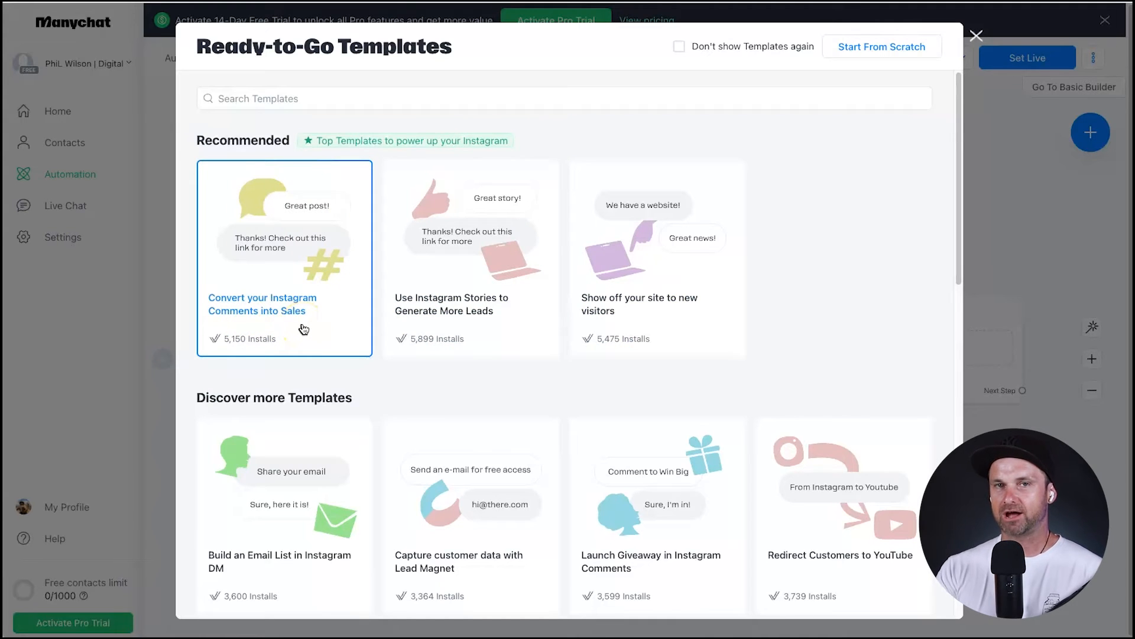
Step: Install the Convert your Instagram Comments into Sales template into the editor
left_click(284, 258)
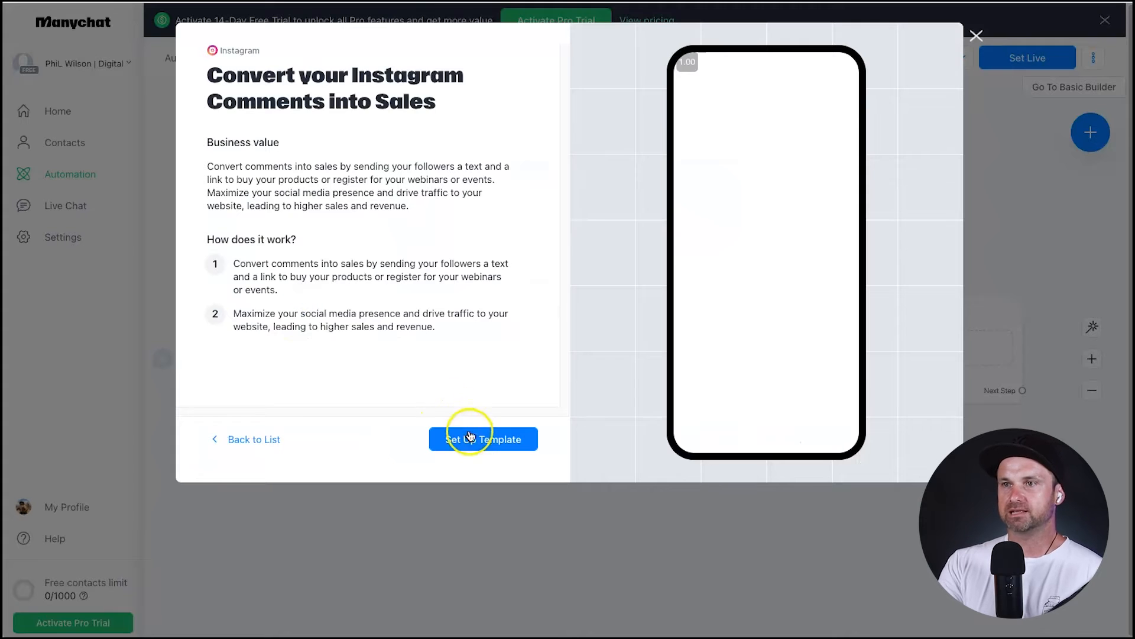
left_click(483, 439)
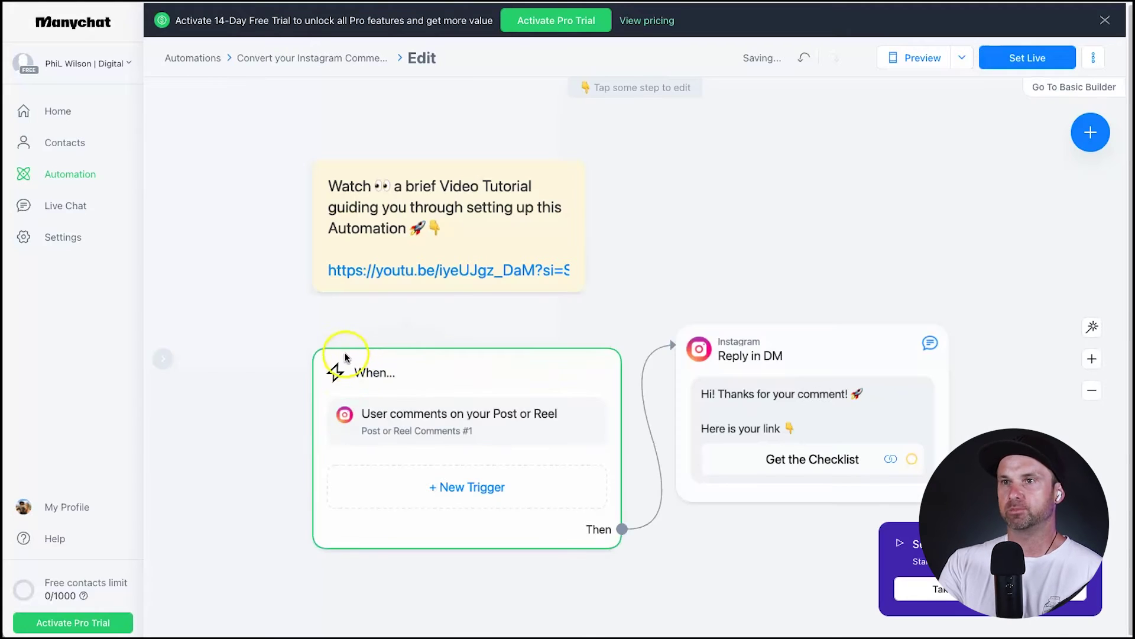
left_click(441, 225)
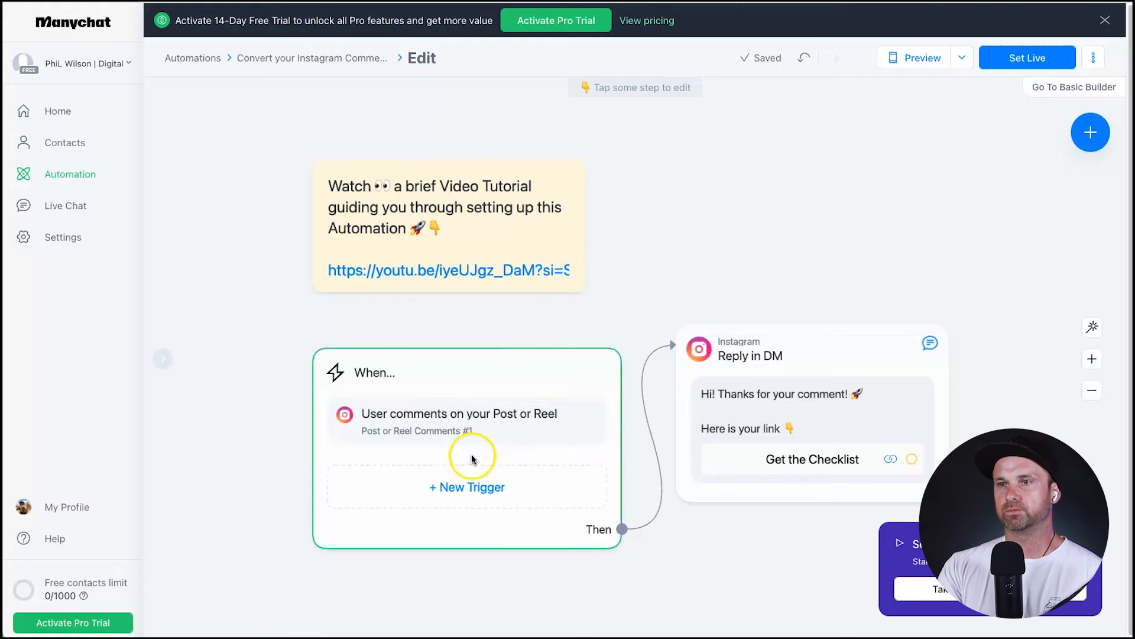
Step: Set the 'User comments on your Post or Reel' trigger to a specific post or reel
left_click(467, 418)
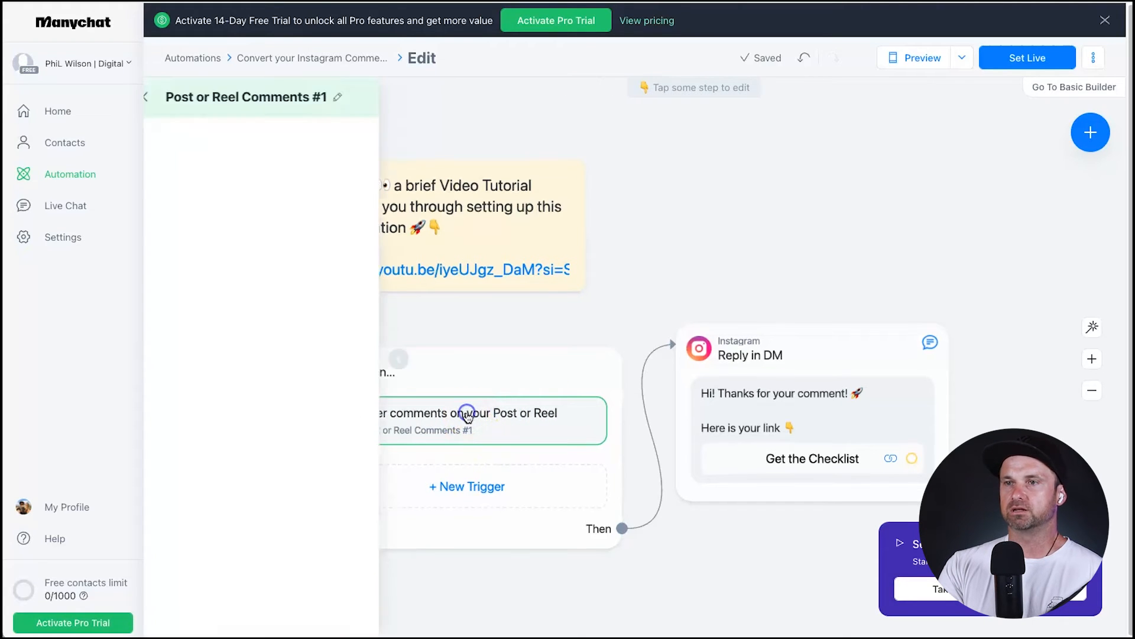
left_click(466, 420)
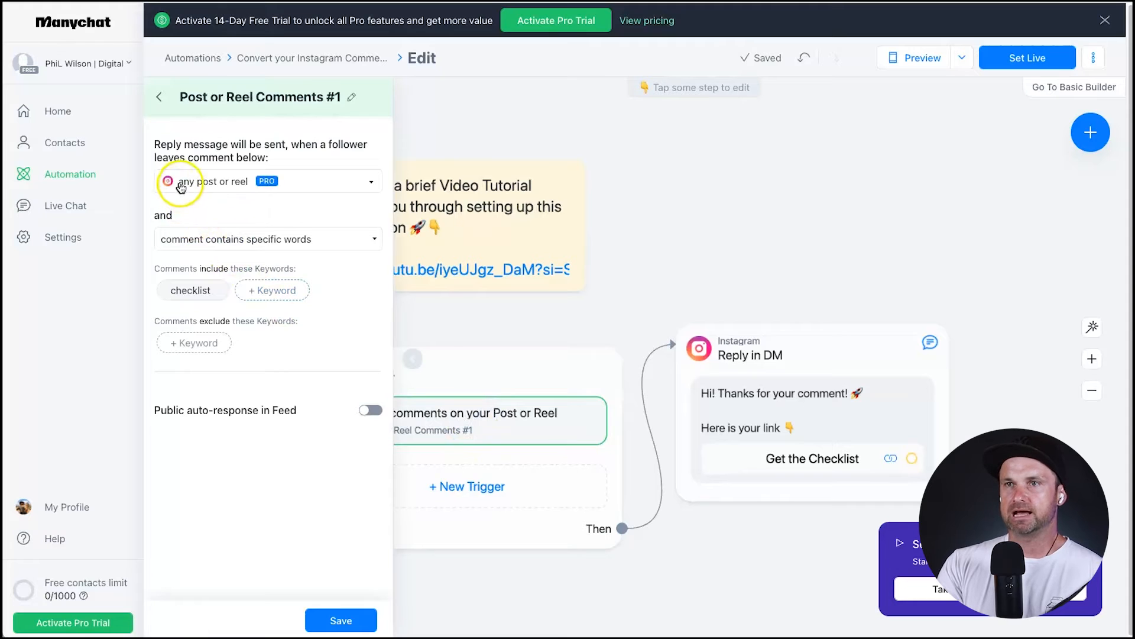
left_click(267, 181)
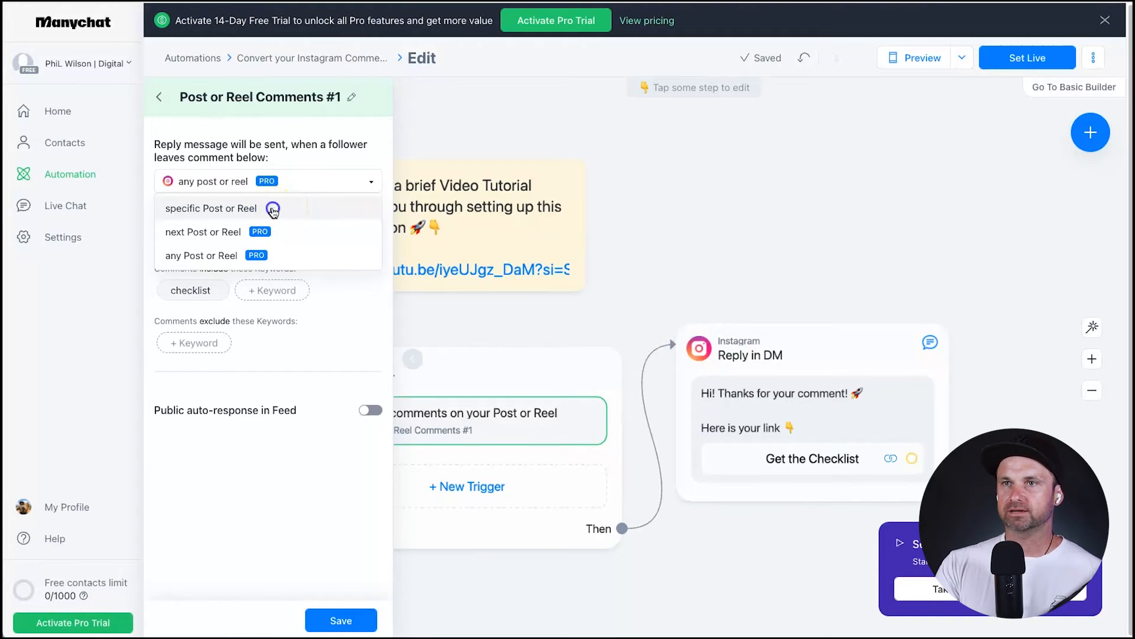
left_click(210, 208)
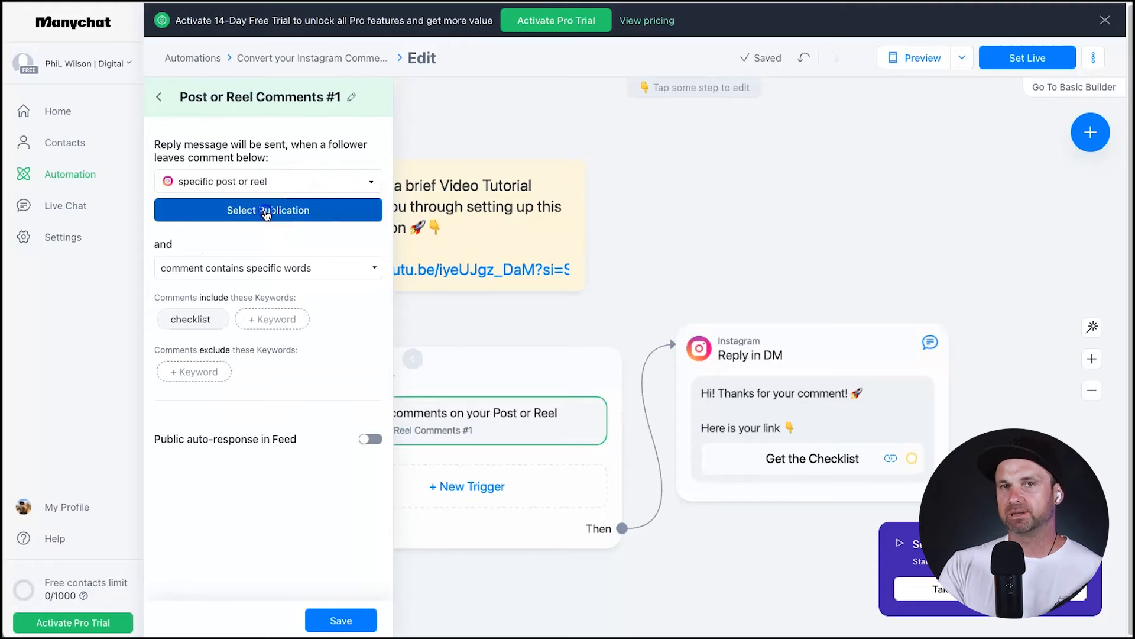
Step: Pick the HOW I TURNED $500 reel as the trigger's target post
left_click(267, 210)
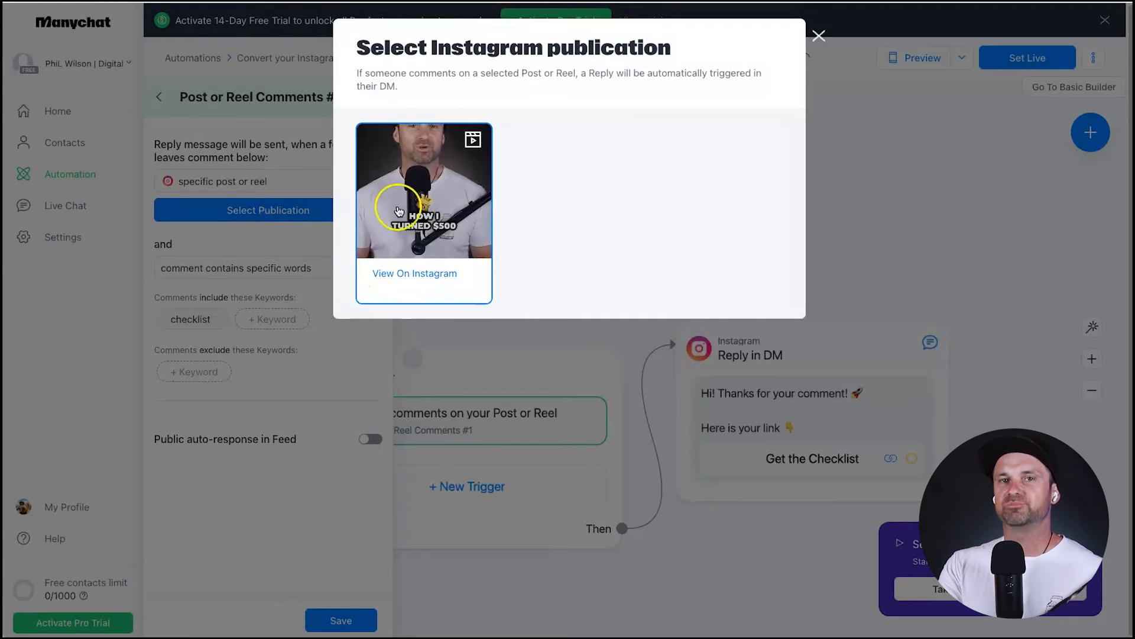
mouse_move(404, 194)
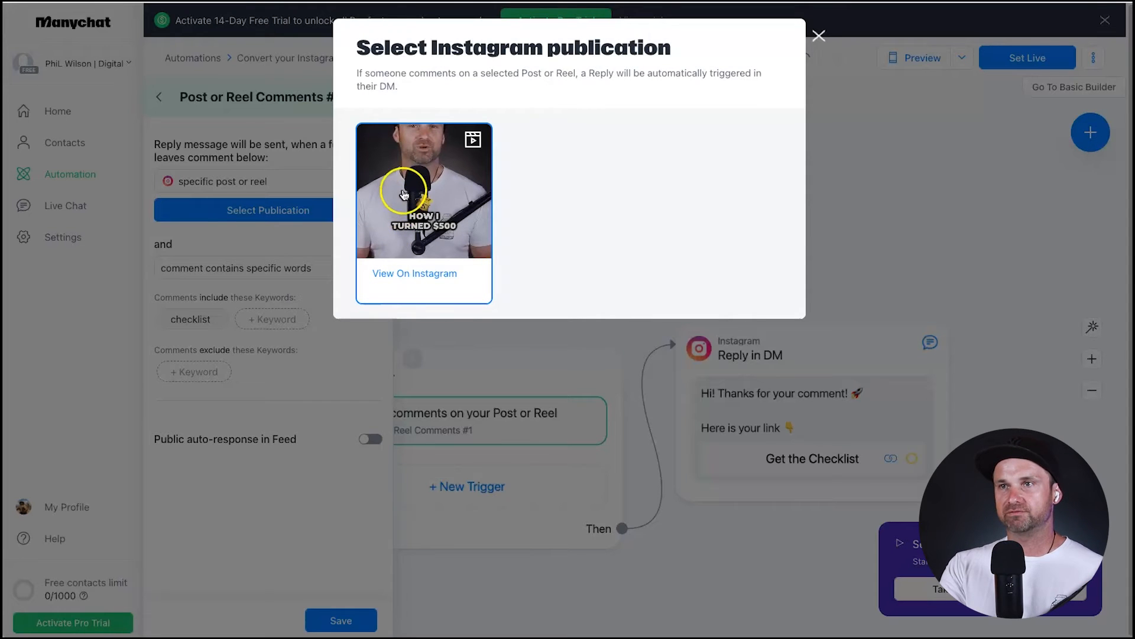
left_click(413, 189)
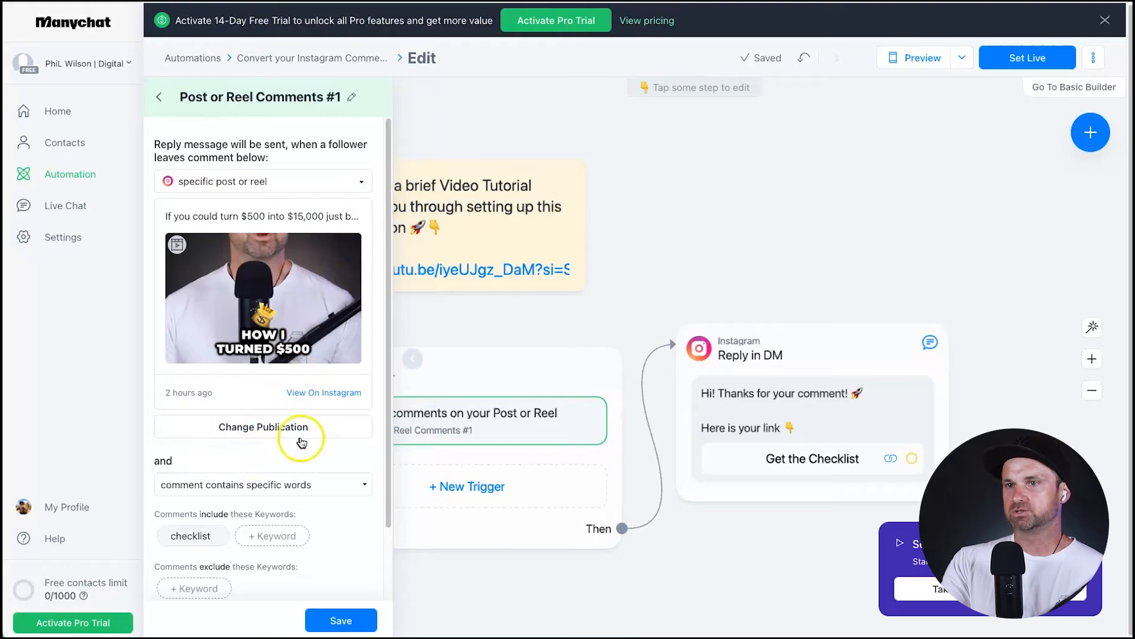
scroll("down", 3)
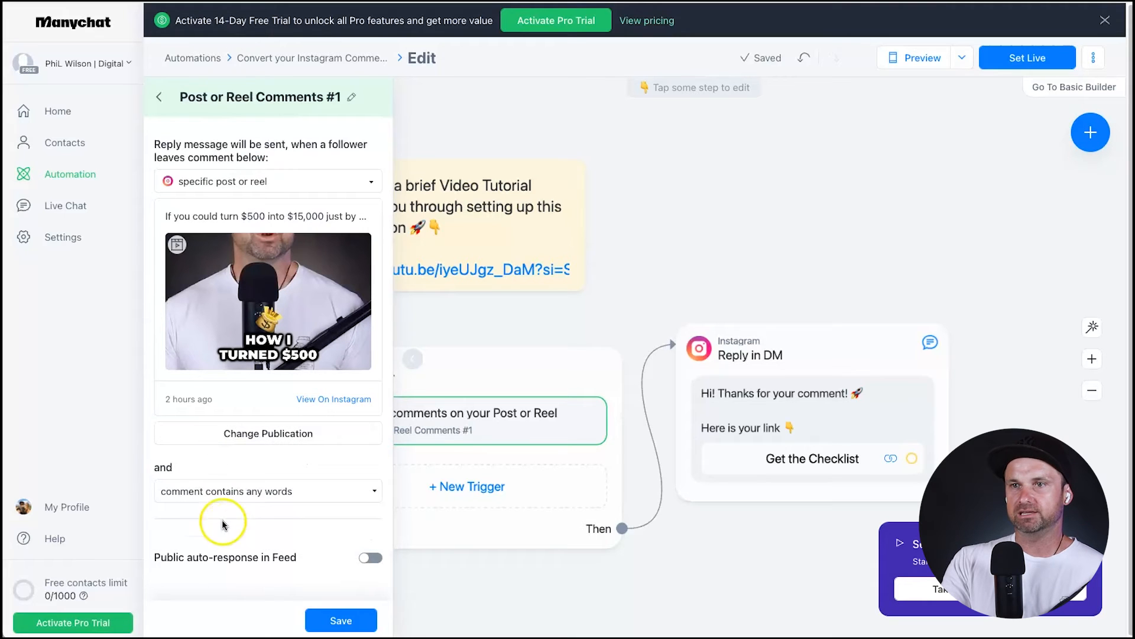
Step: Require comments to contain the keywords Show Me / show me and save the trigger
left_click(268, 491)
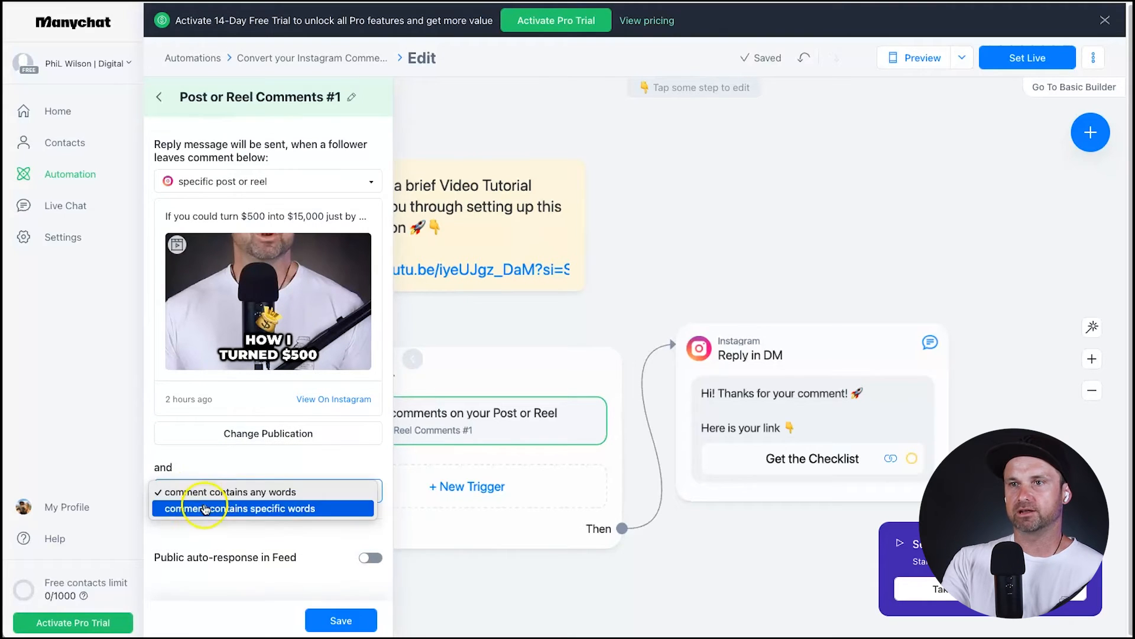
left_click(263, 508)
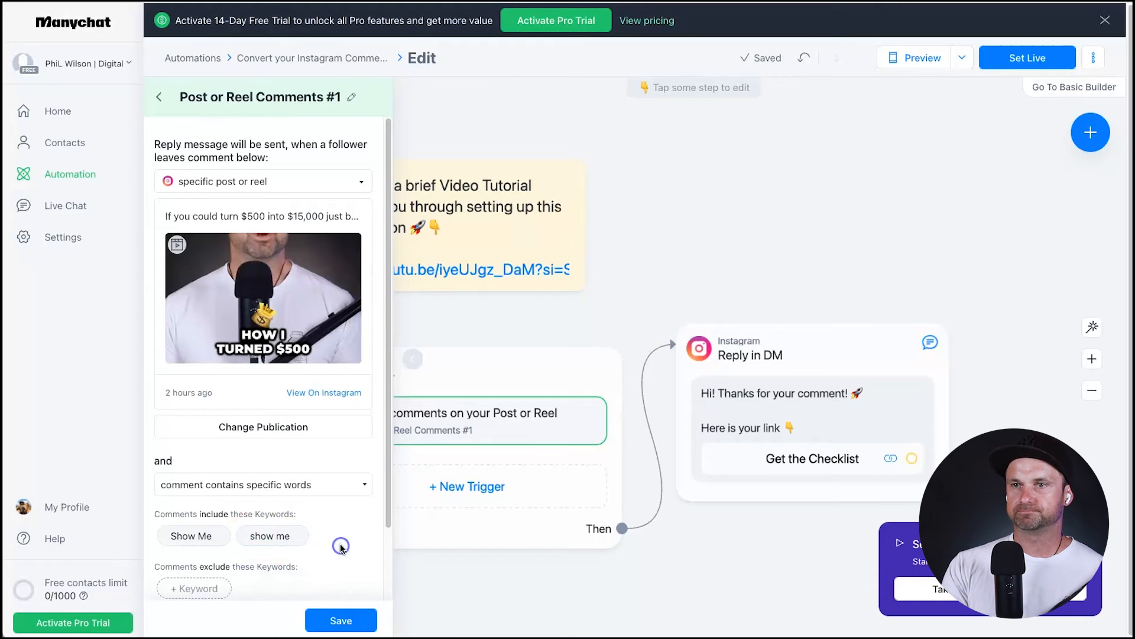
scroll("down", 3)
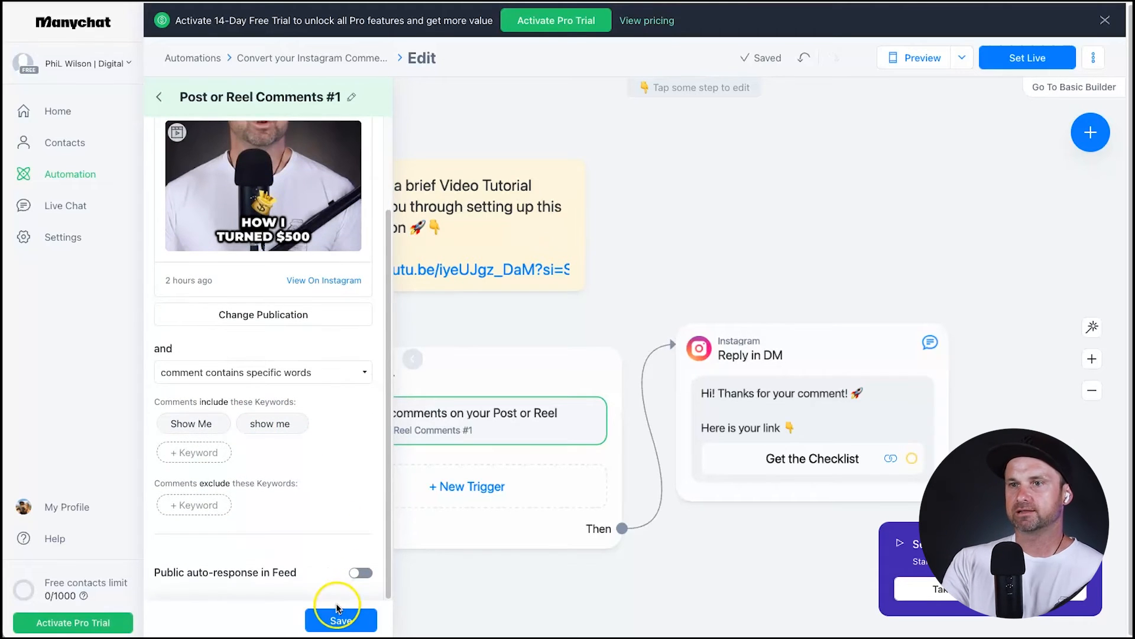
left_click(341, 619)
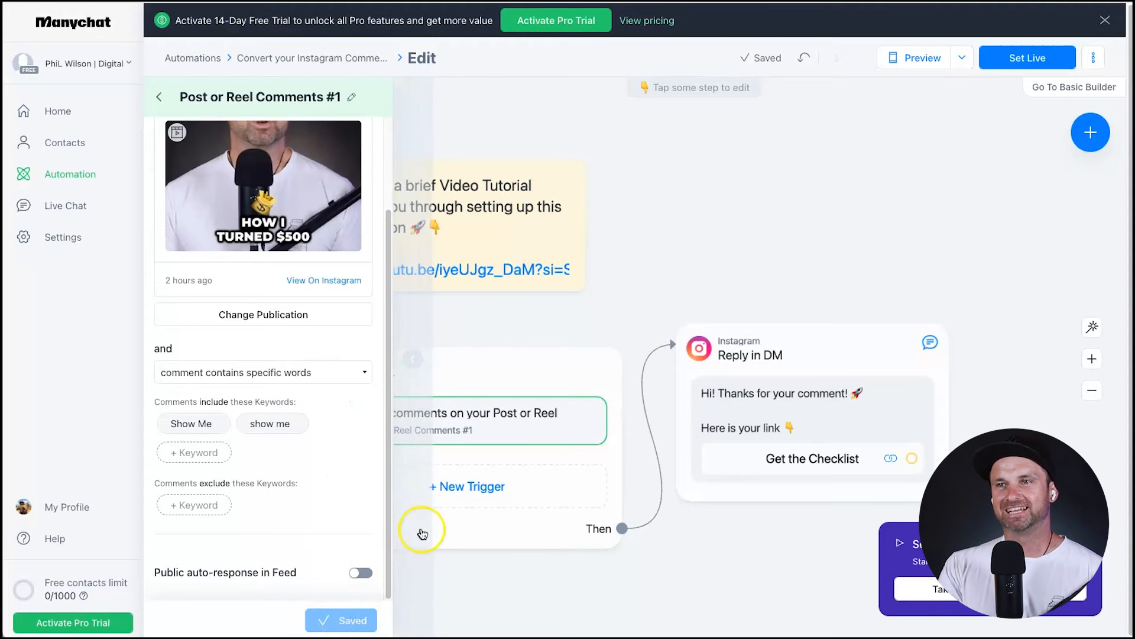
mouse_move(743, 203)
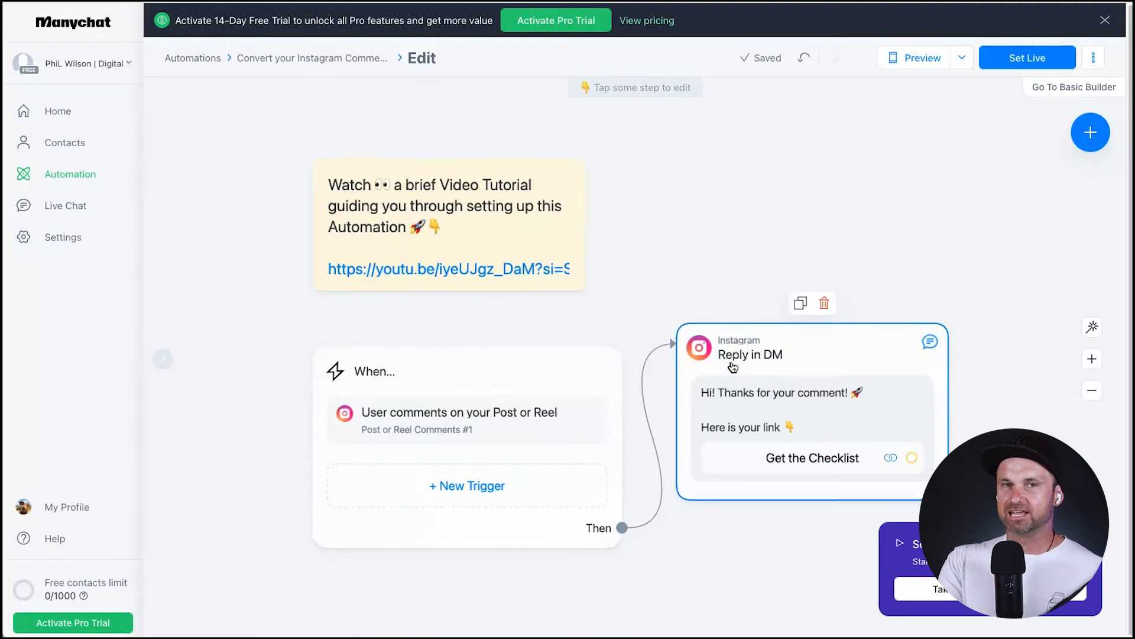
mouse_move(806, 410)
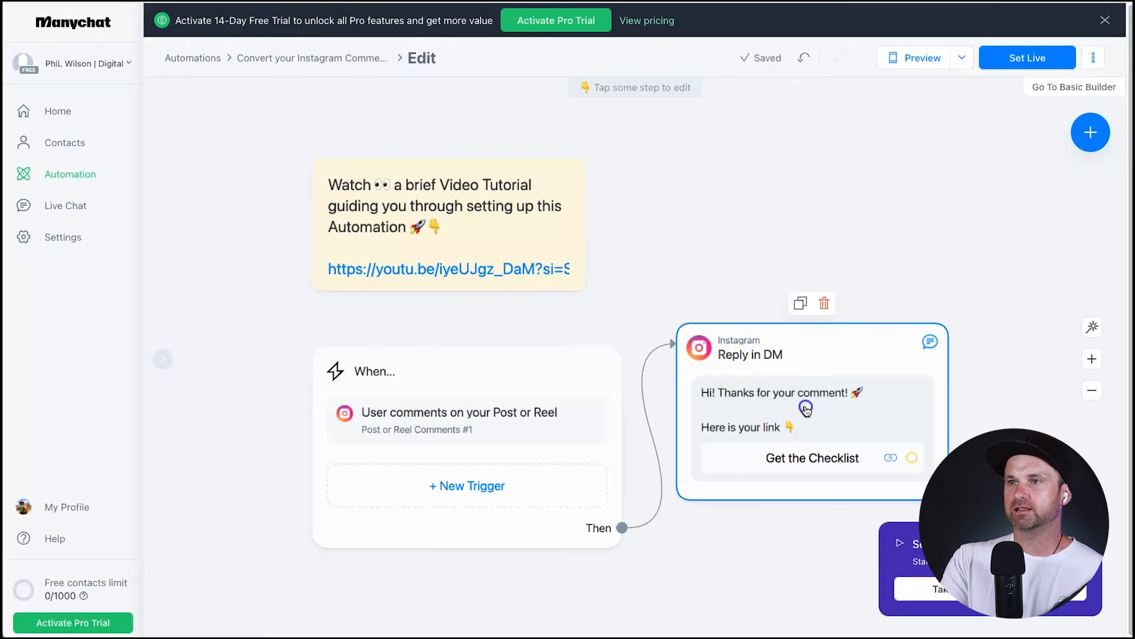
Step: Rewrite the DM reply as an excited note about sharing a long-kept-secret strategy
left_click(805, 408)
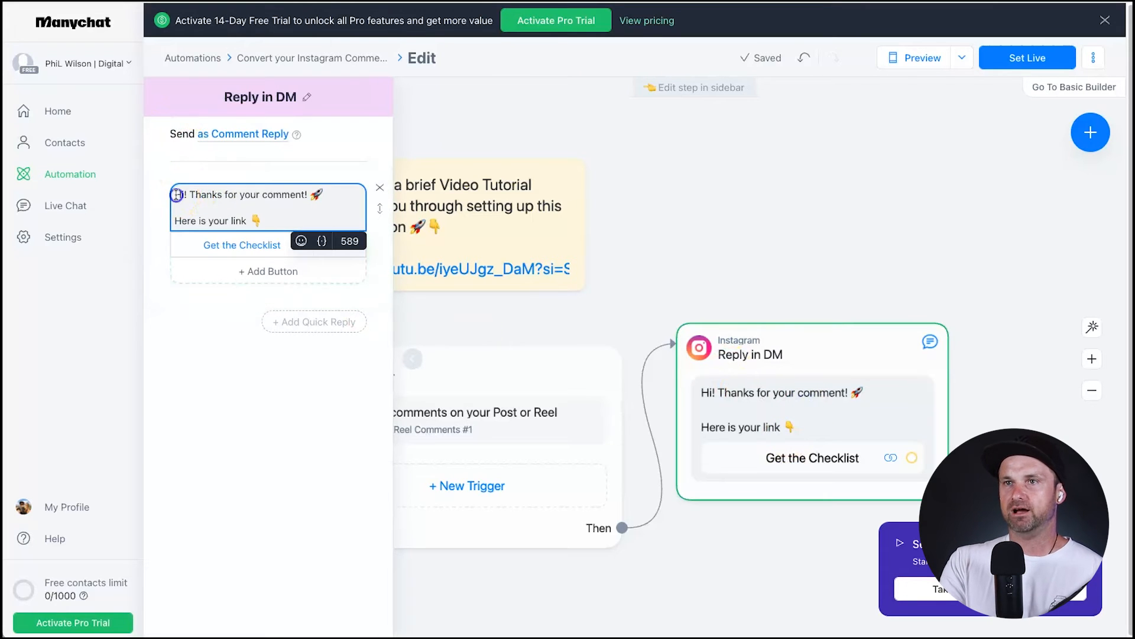
double_click(214, 220)
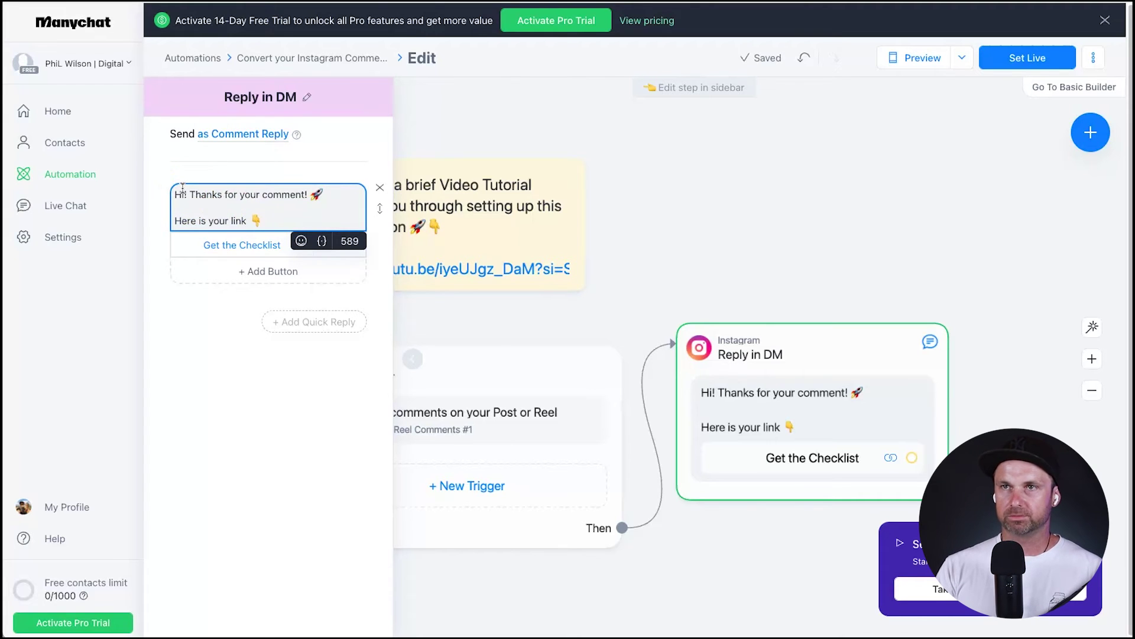
type("Hey")
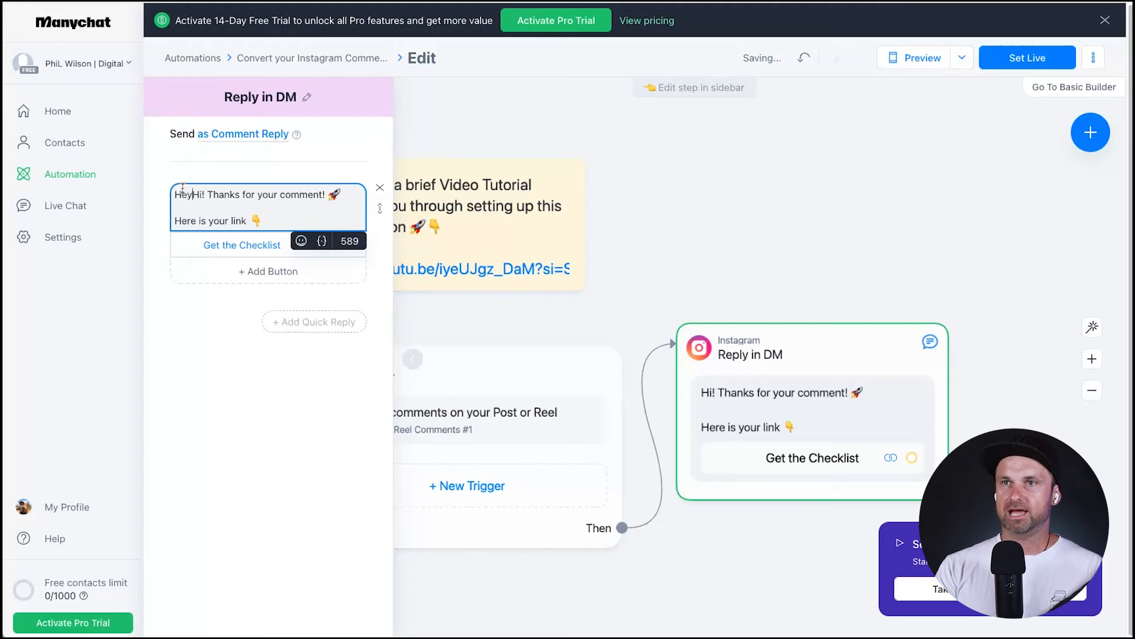
type("Hey! I'm really excited to share thi")
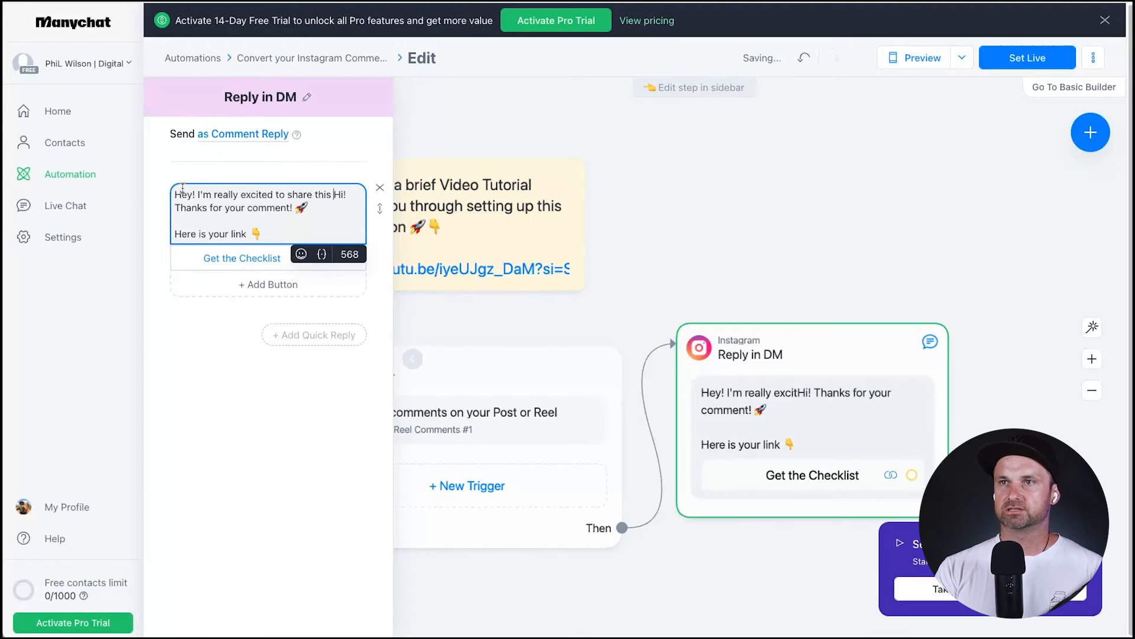
type("sta")
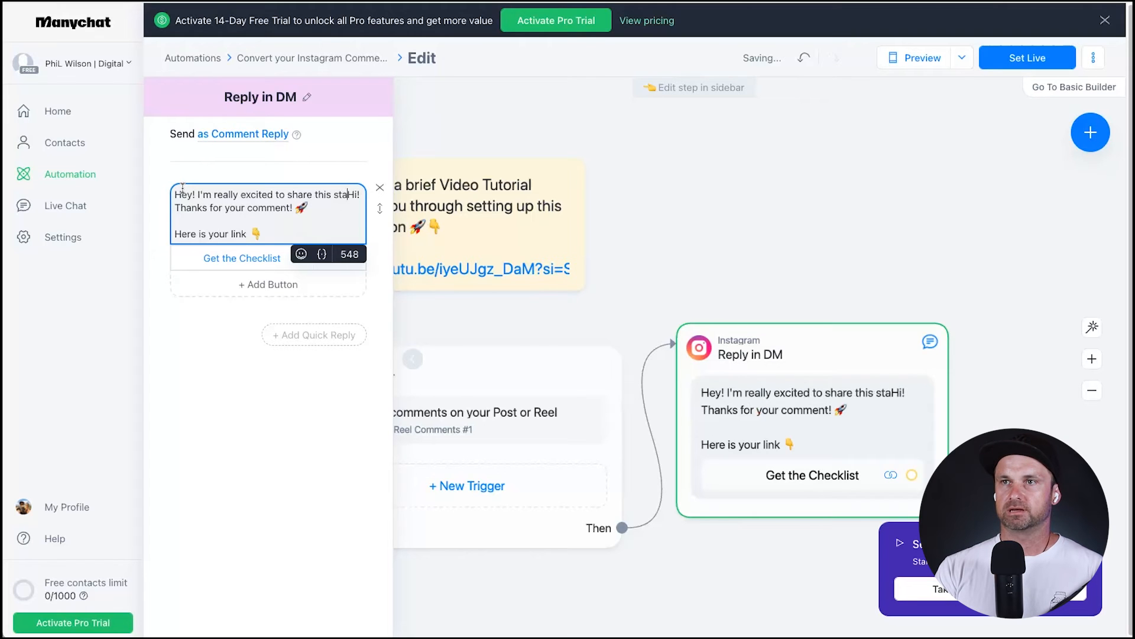
type("strategy with you, it's")
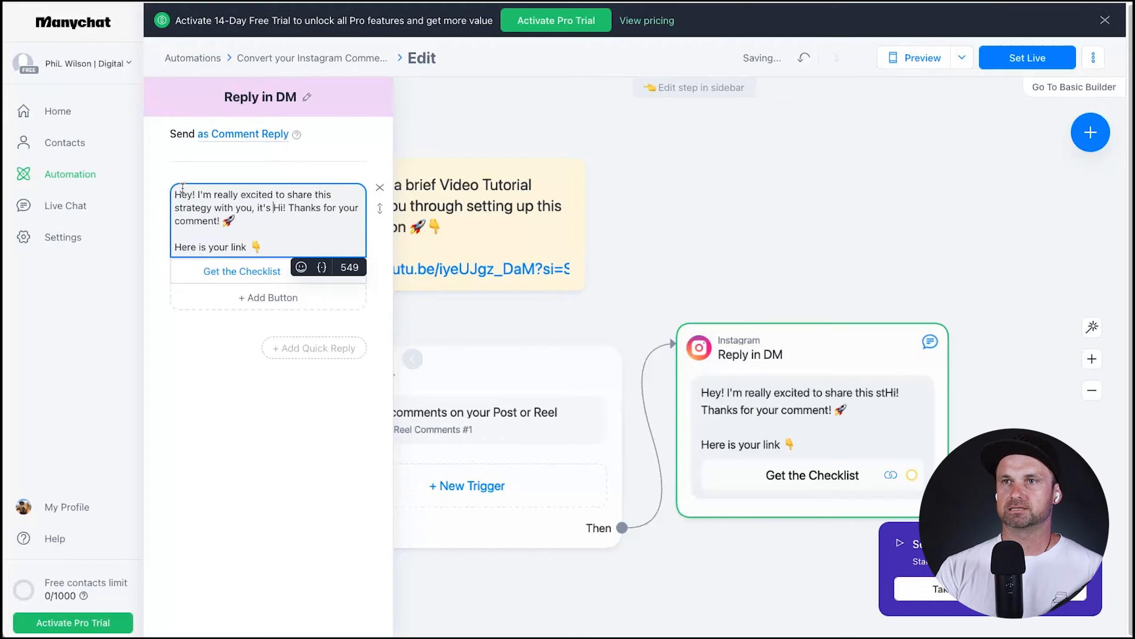
type("something I've kept sec")
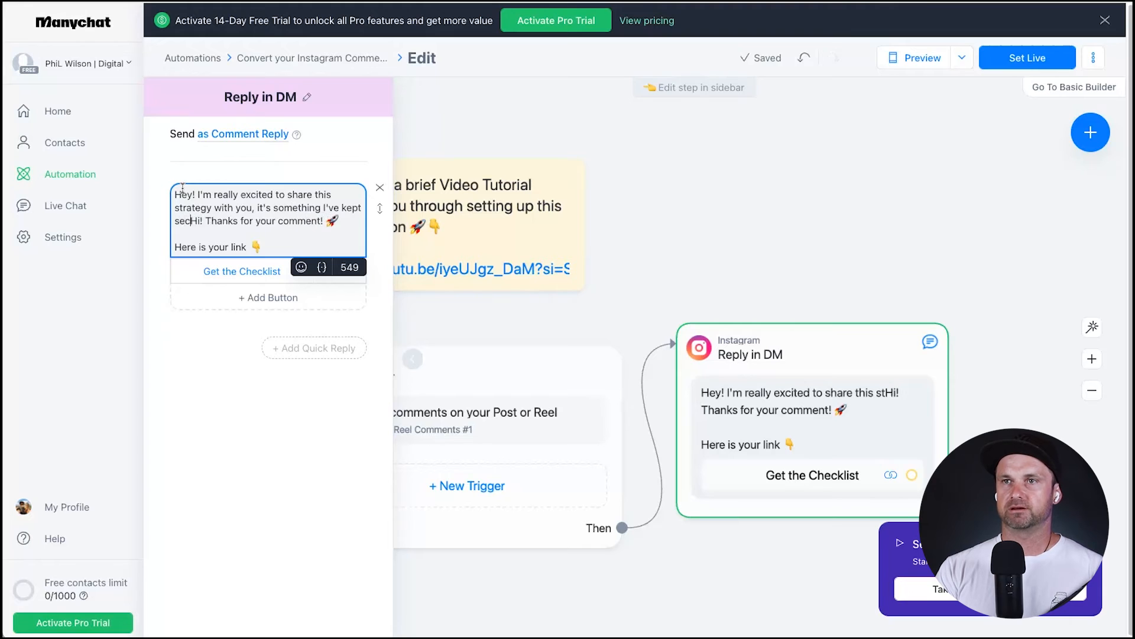
type("secret but after so many people were asking")
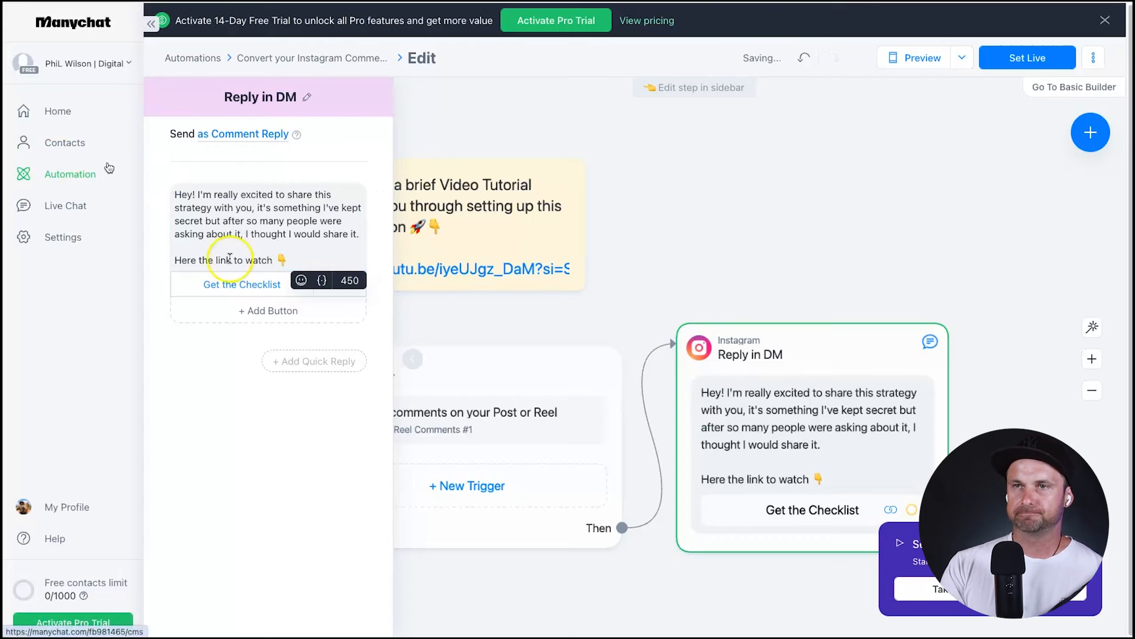
left_click(242, 284)
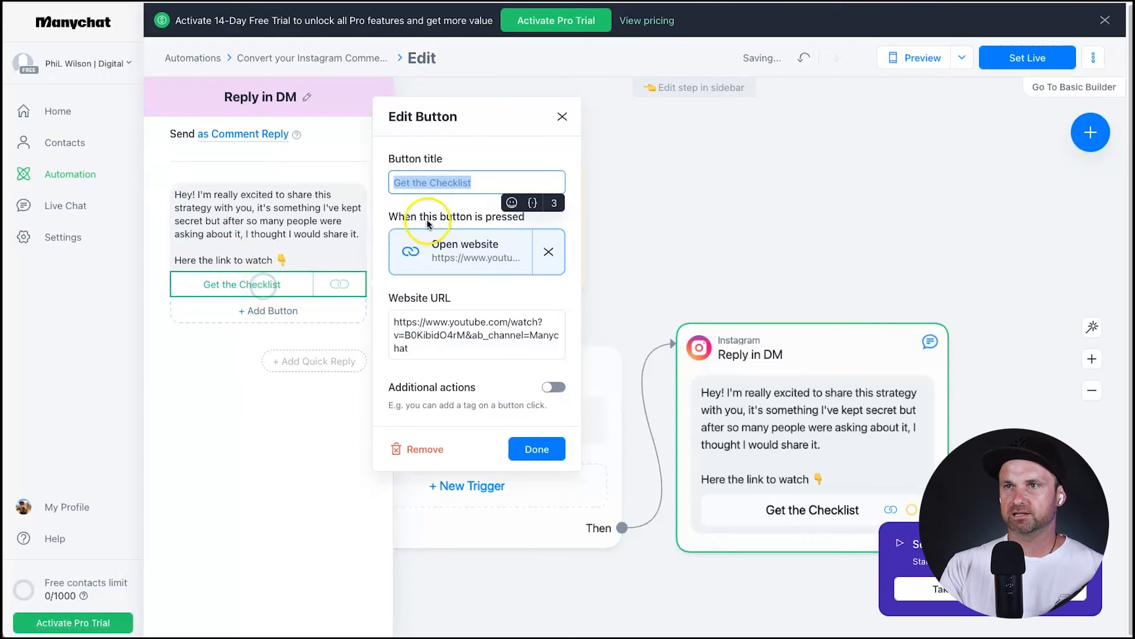
type("W")
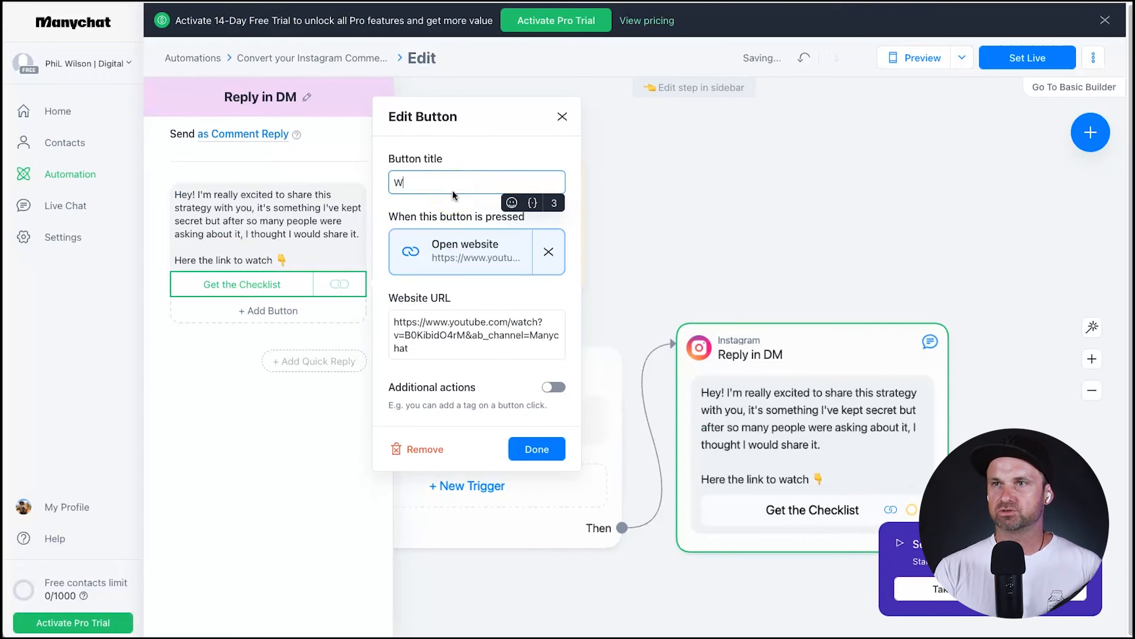
type("atch The Training")
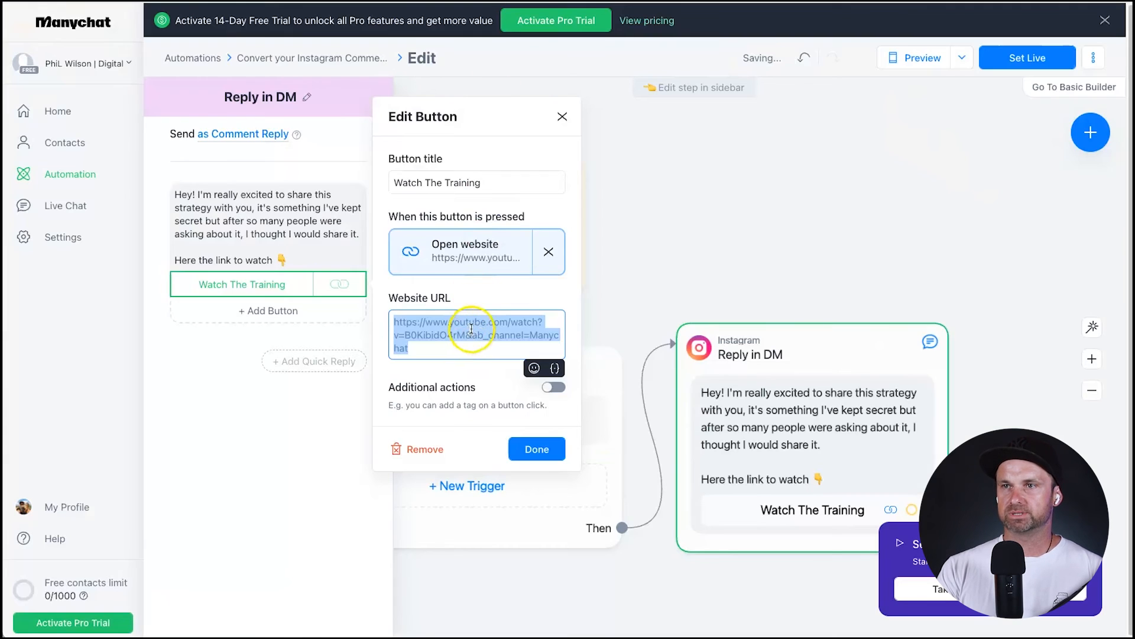
type("https://www.roadmapaccelerator.com/")
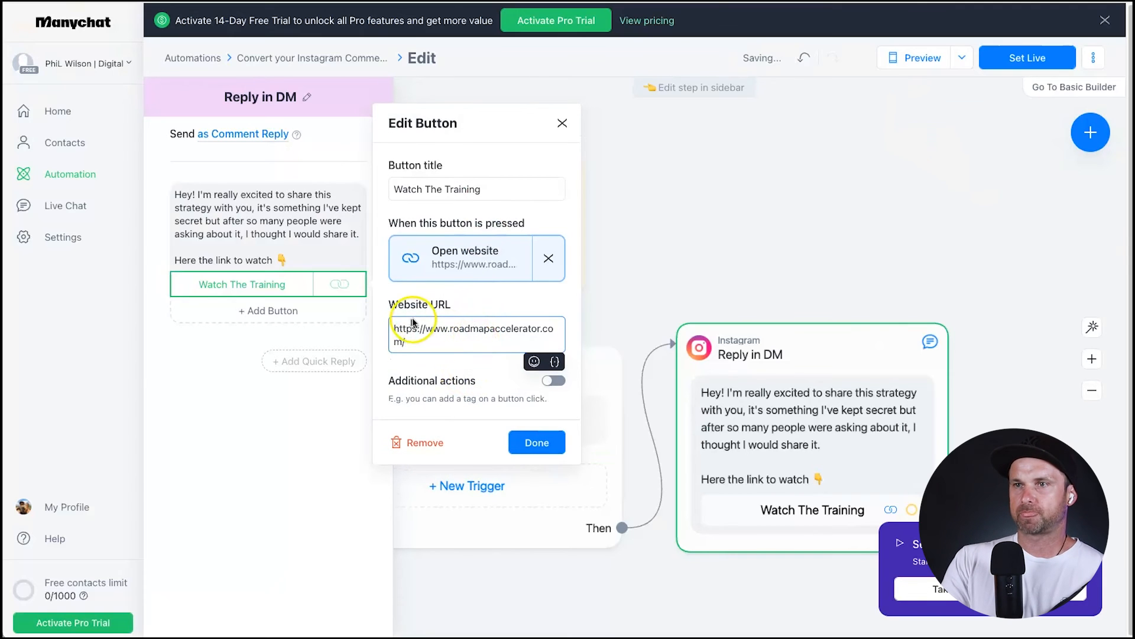
left_click(537, 442)
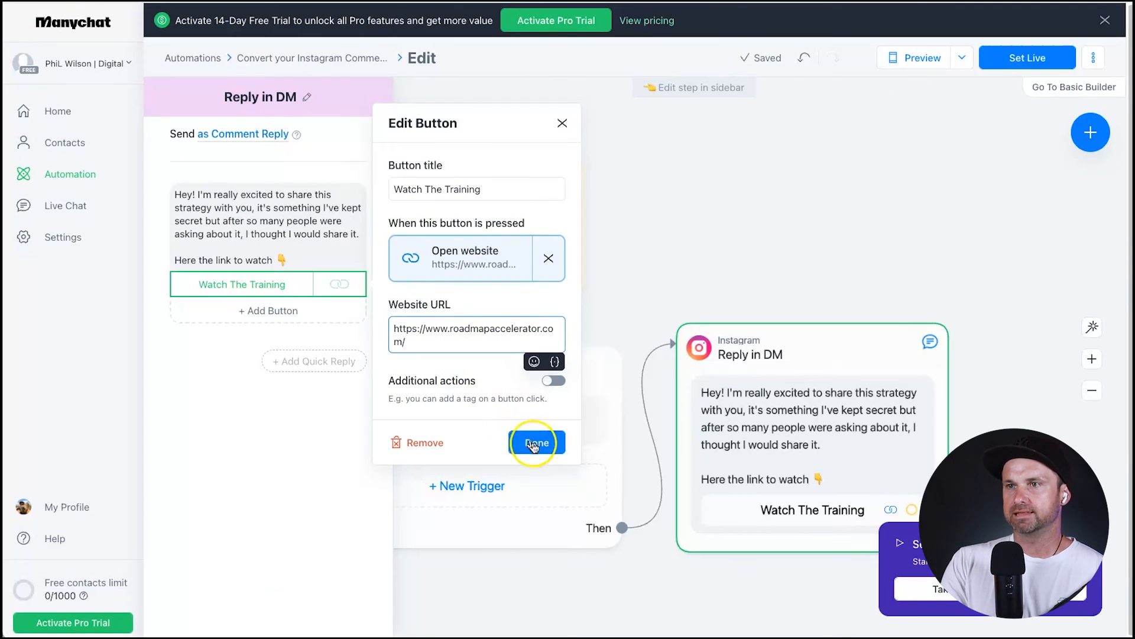
left_click(537, 443)
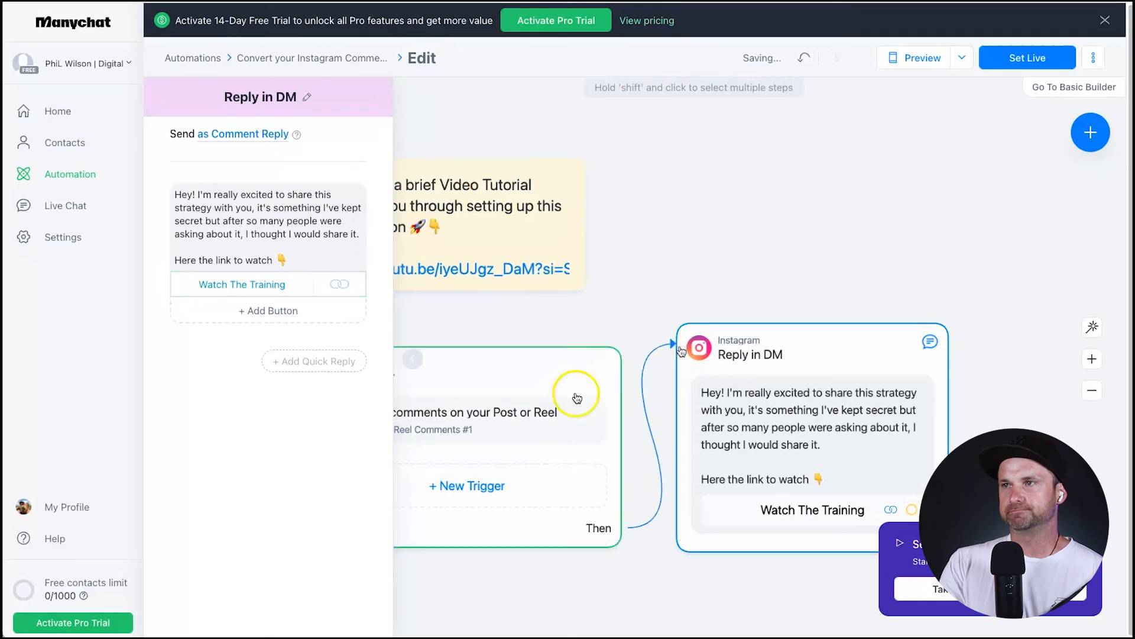
Step: Set the automation live
left_click(1026, 57)
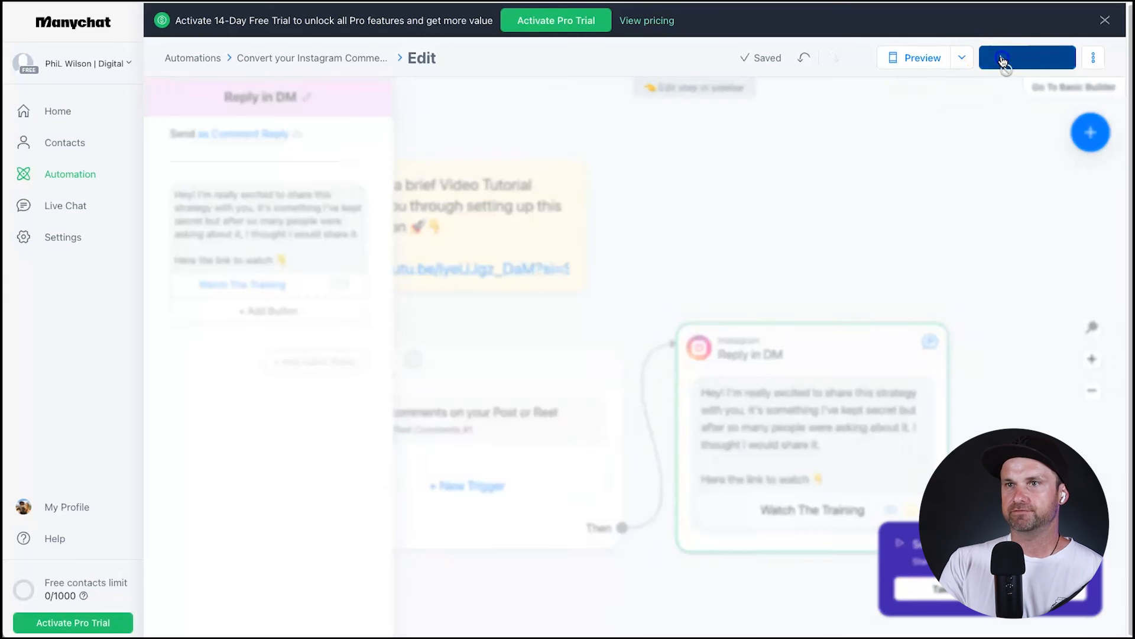
left_click(1026, 57)
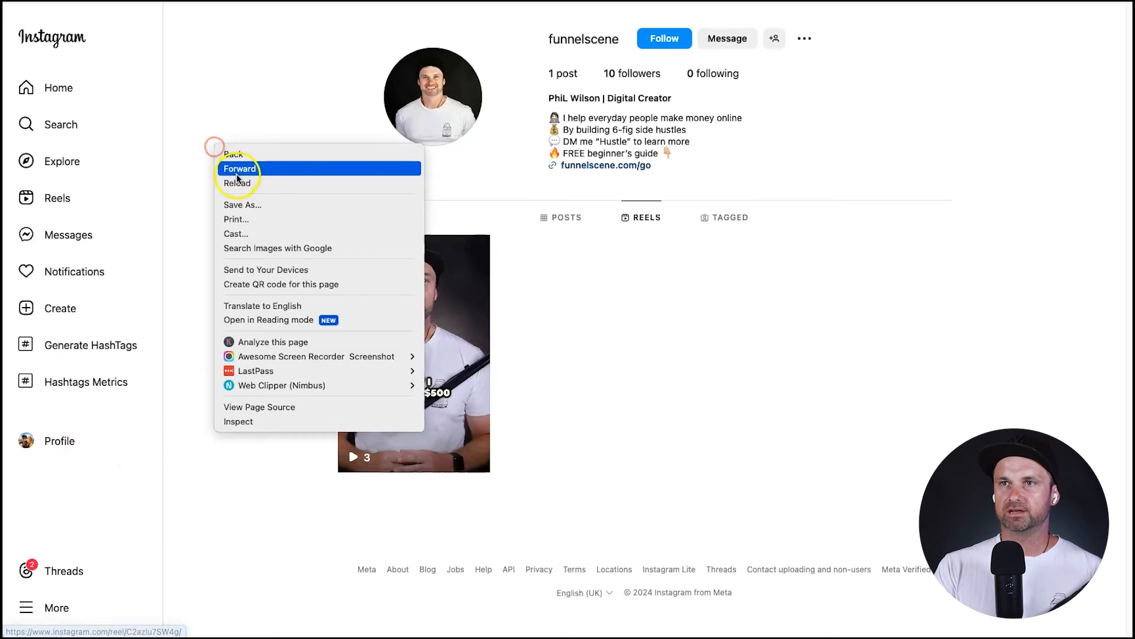
Step: Post a Show Me comment on the How I Turned $500 reel to test the automation
left_click(237, 183)
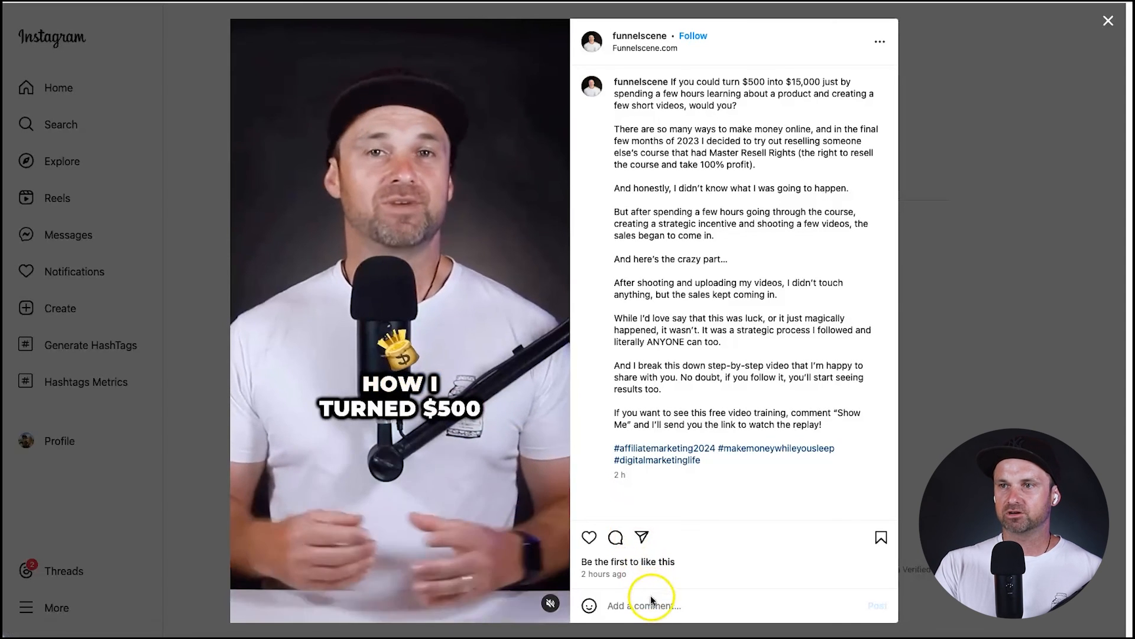
type("Show Me")
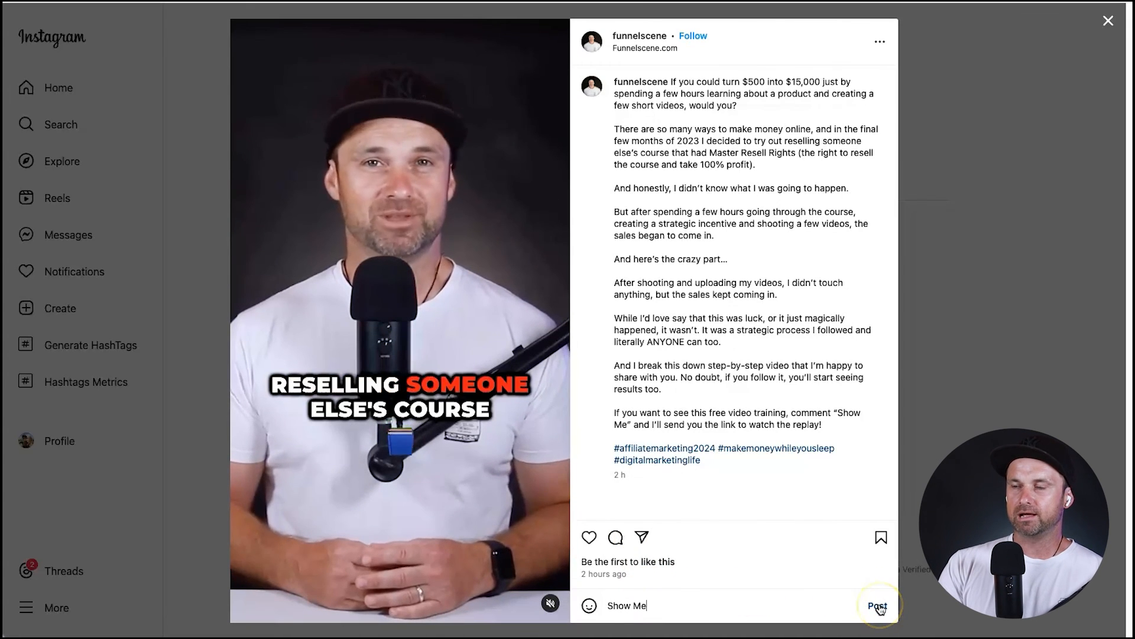
left_click(875, 605)
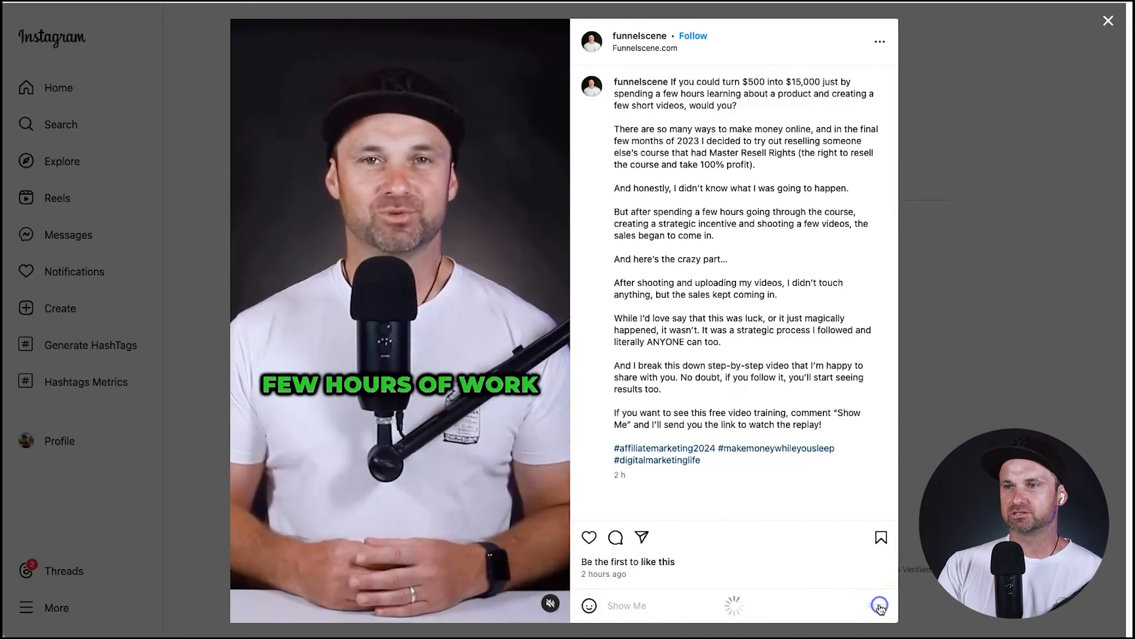
left_click(877, 606)
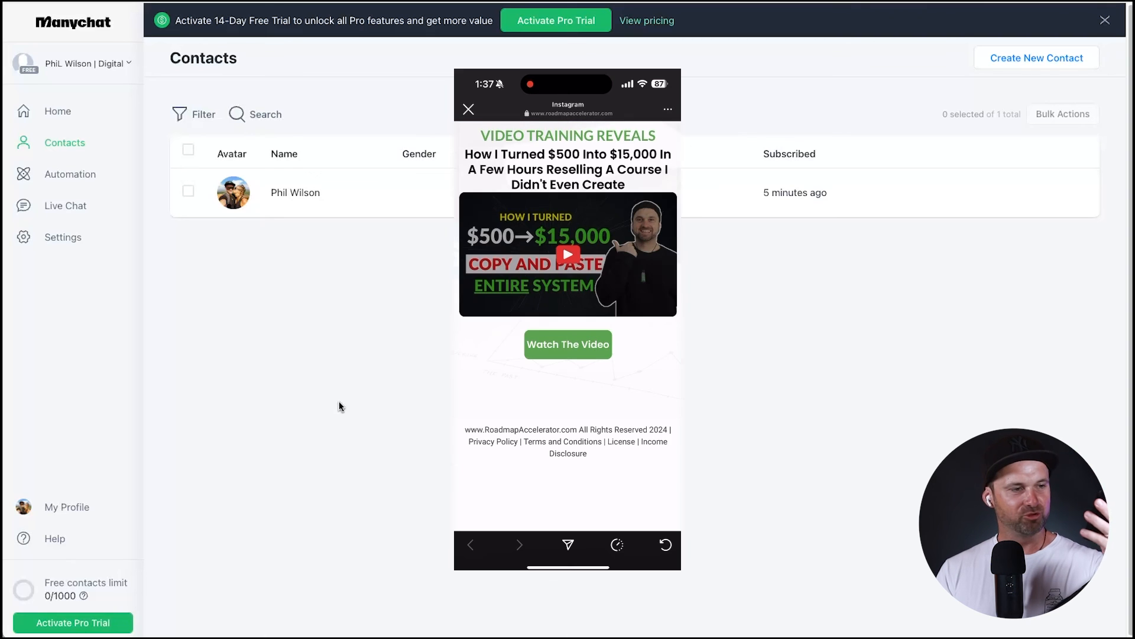
left_click(468, 109)
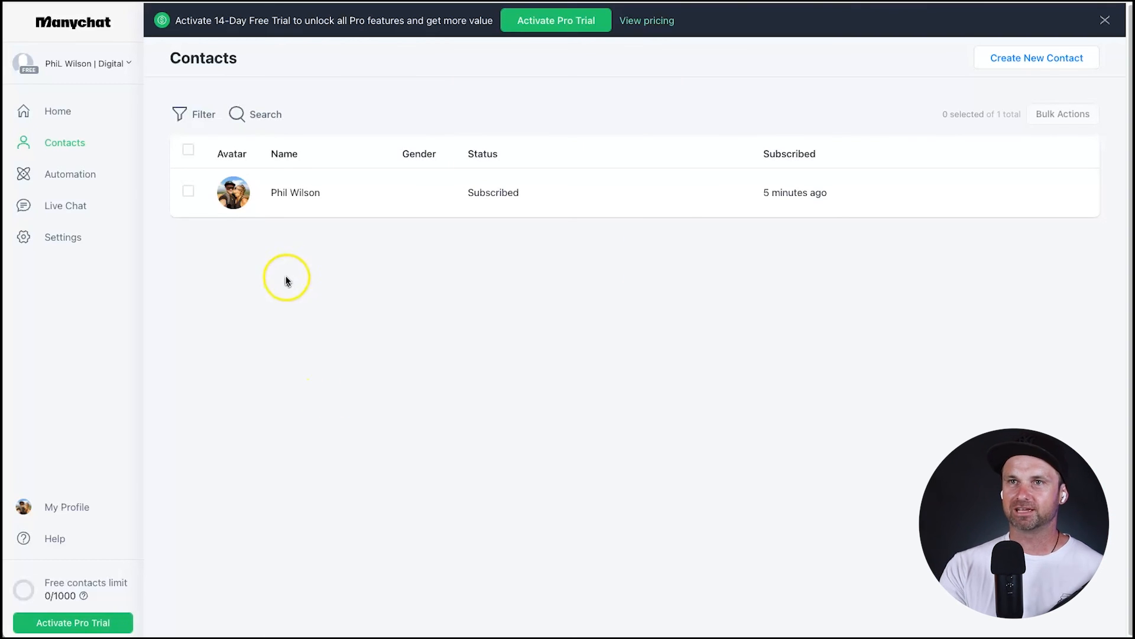